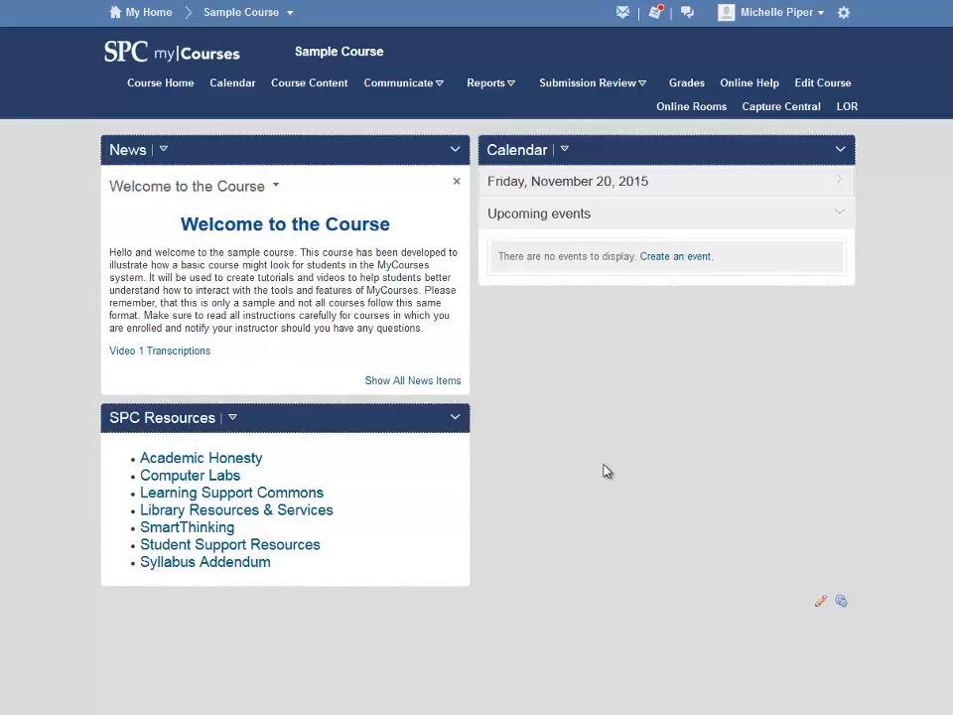
mouse_move(309, 82)
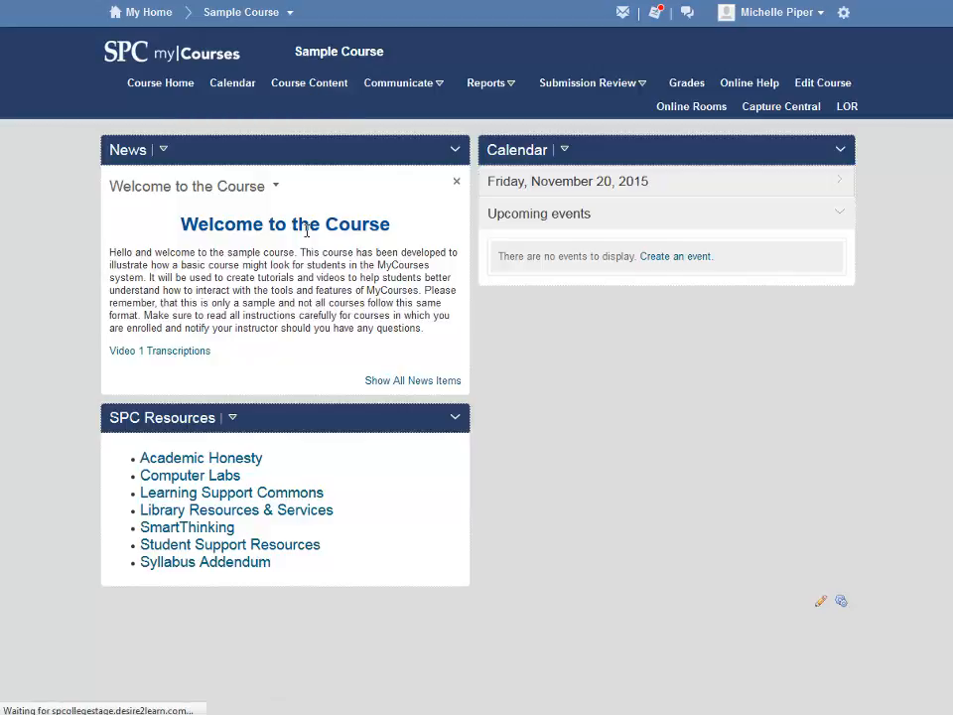
Step: Show the Sample Course's table of contents with the MyCourses Tutorials module
left_click(308, 82)
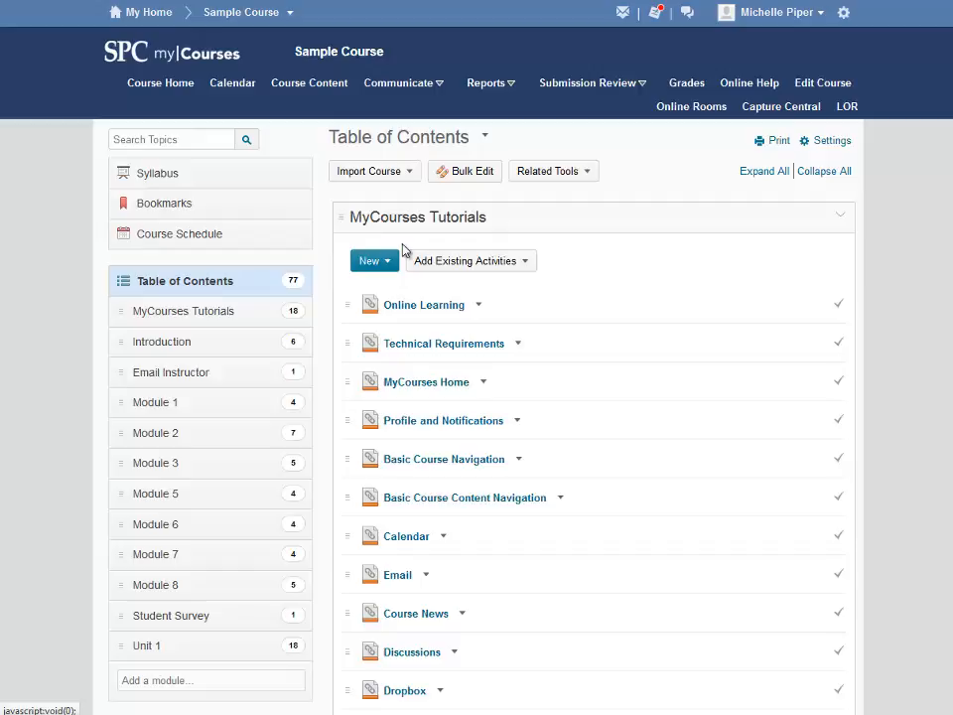
mouse_move(408, 187)
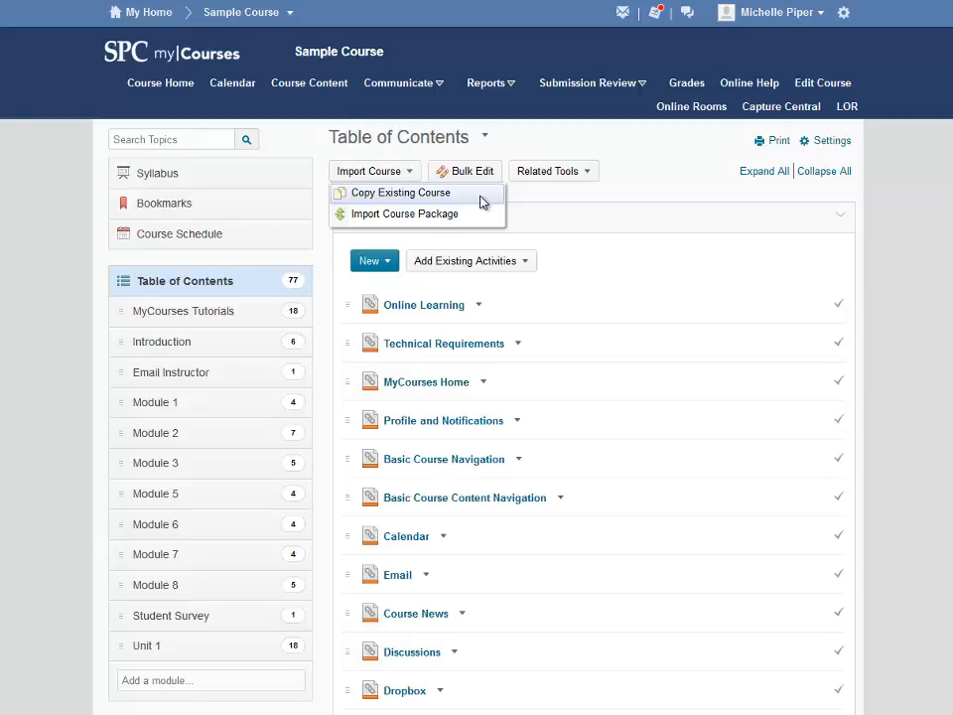
Step: Search offerings for 'sa piper' and add the Master Courses D2LSandbox offering as the copy source
left_click(401, 192)
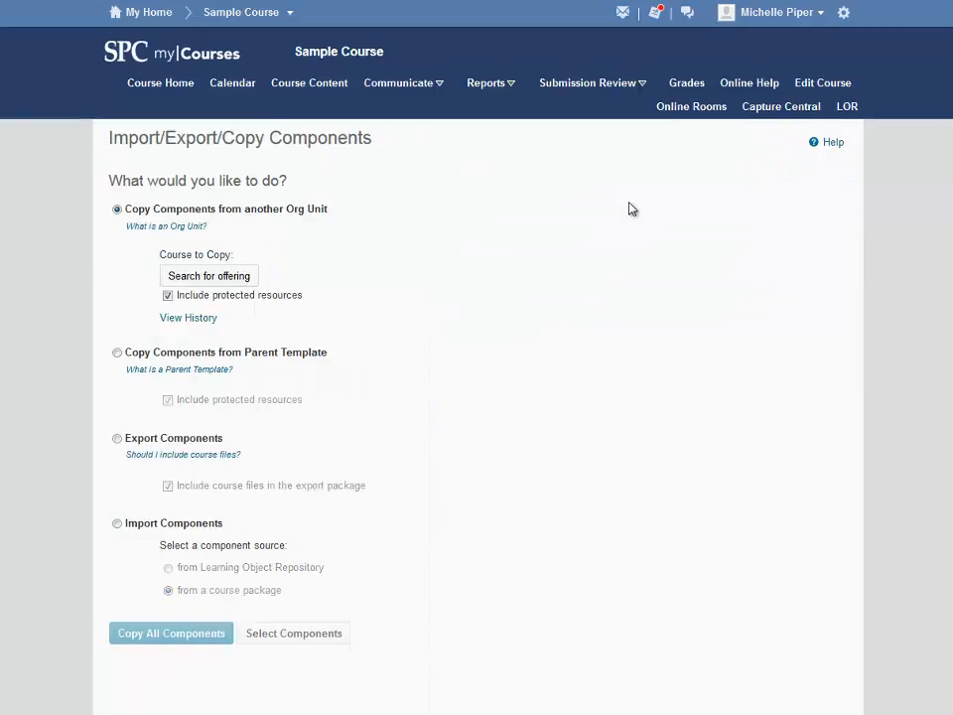
left_click(208, 275)
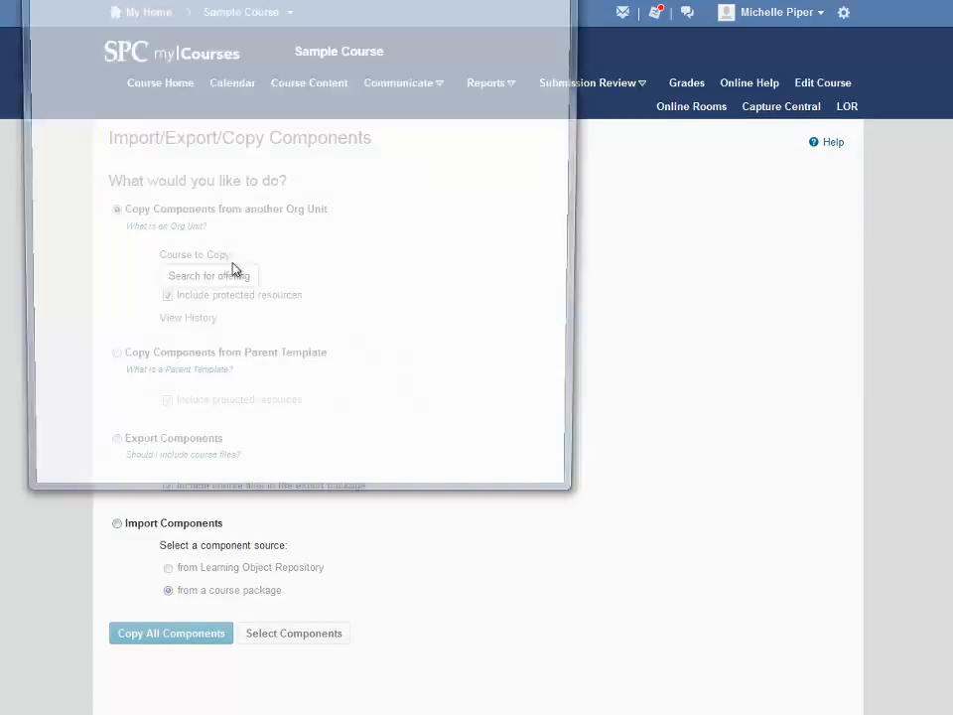
left_click(209, 275)
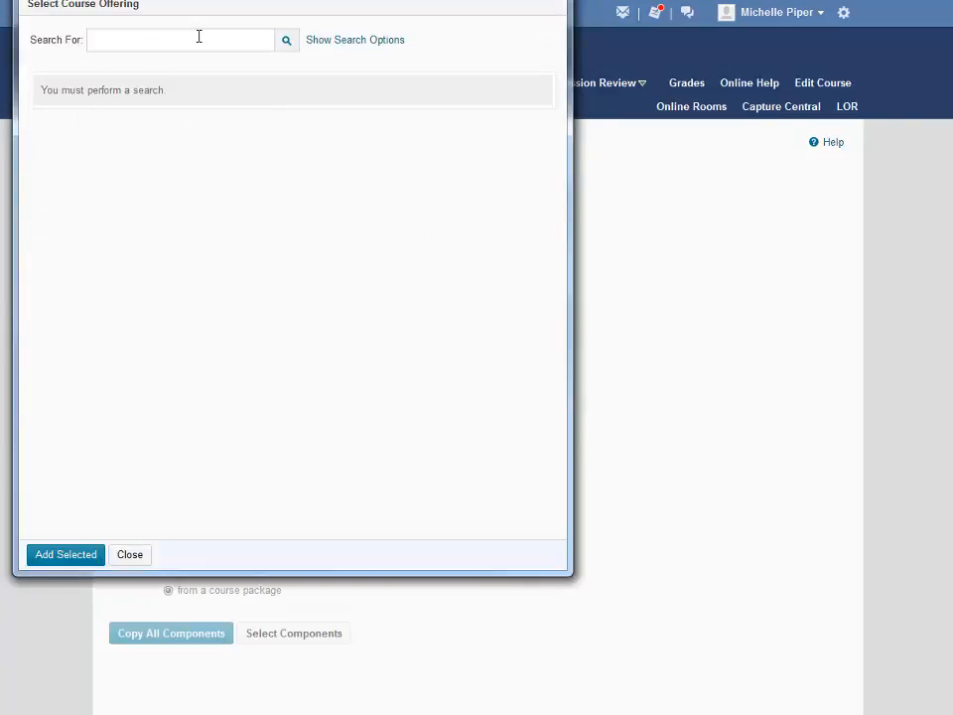
type("sandbox")
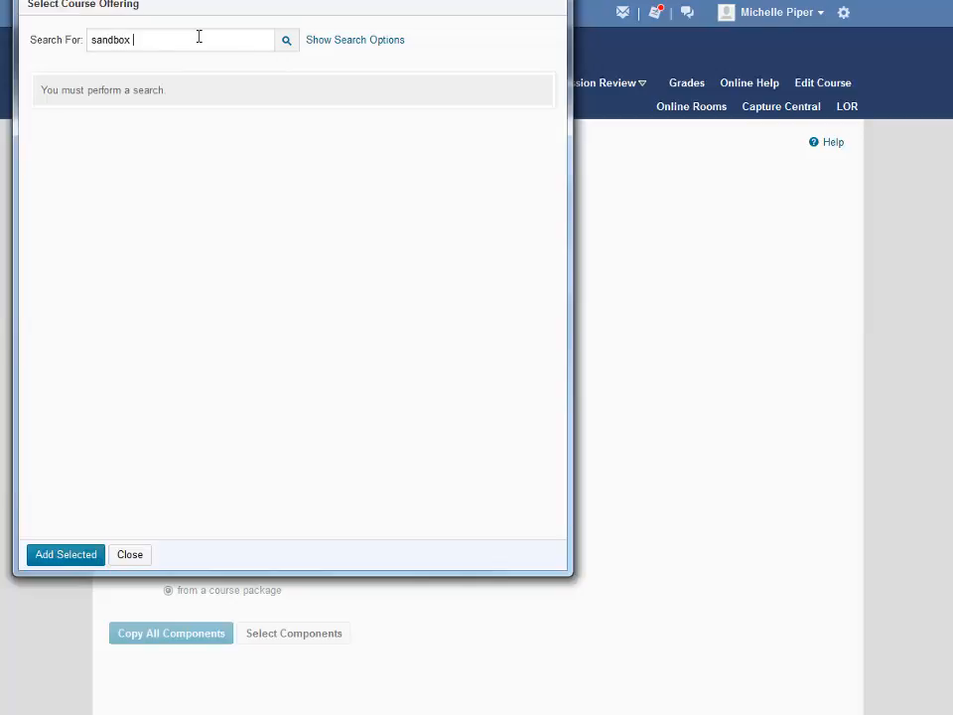
type("piper")
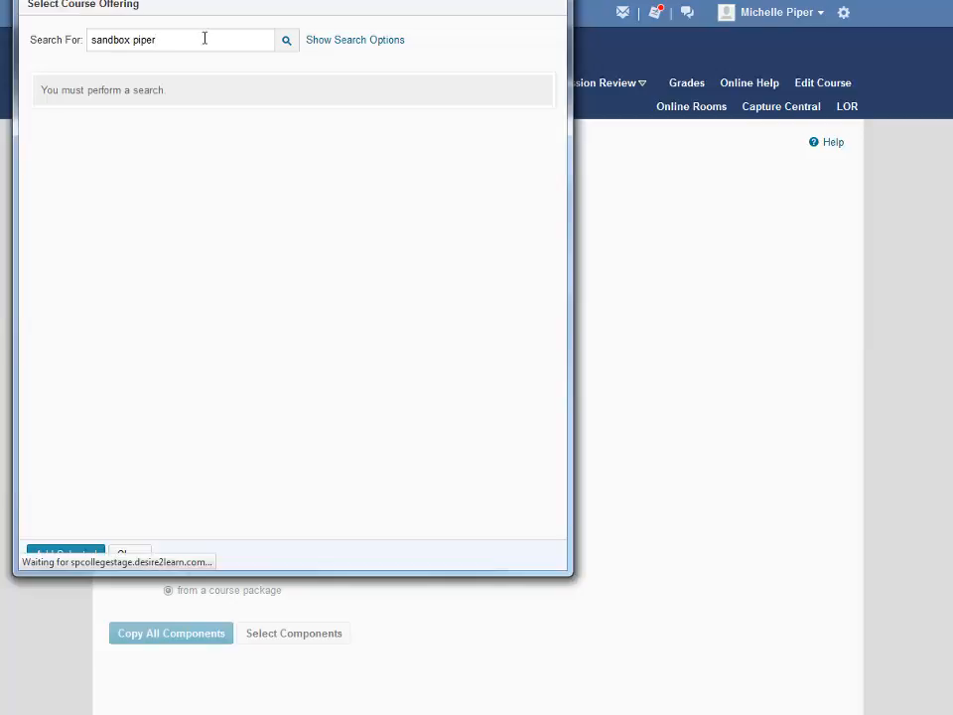
mouse_move(112, 144)
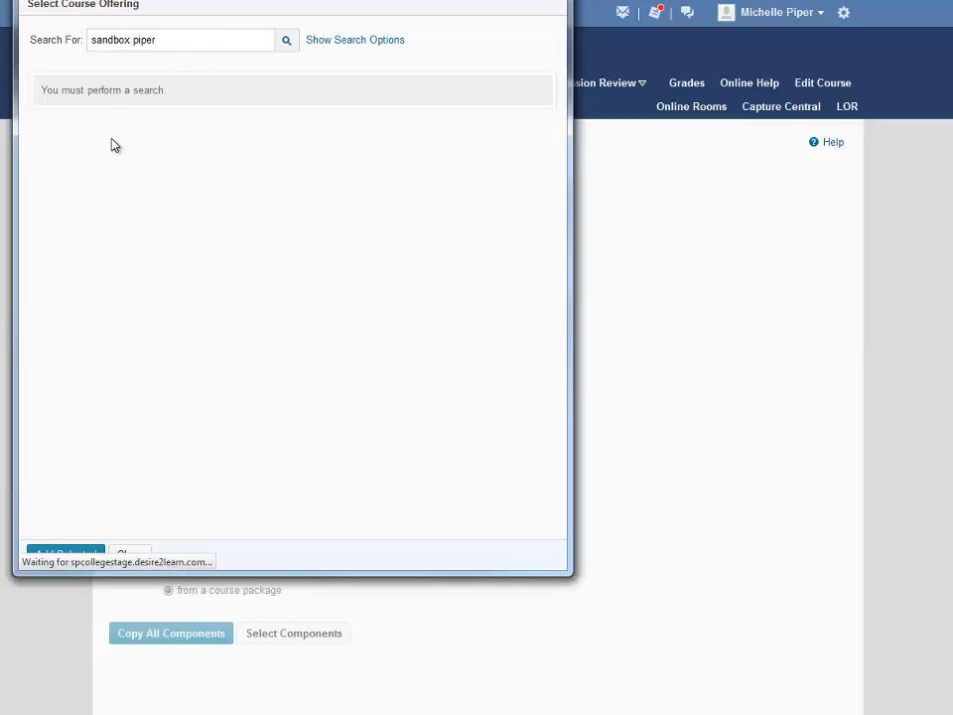
left_click(286, 40)
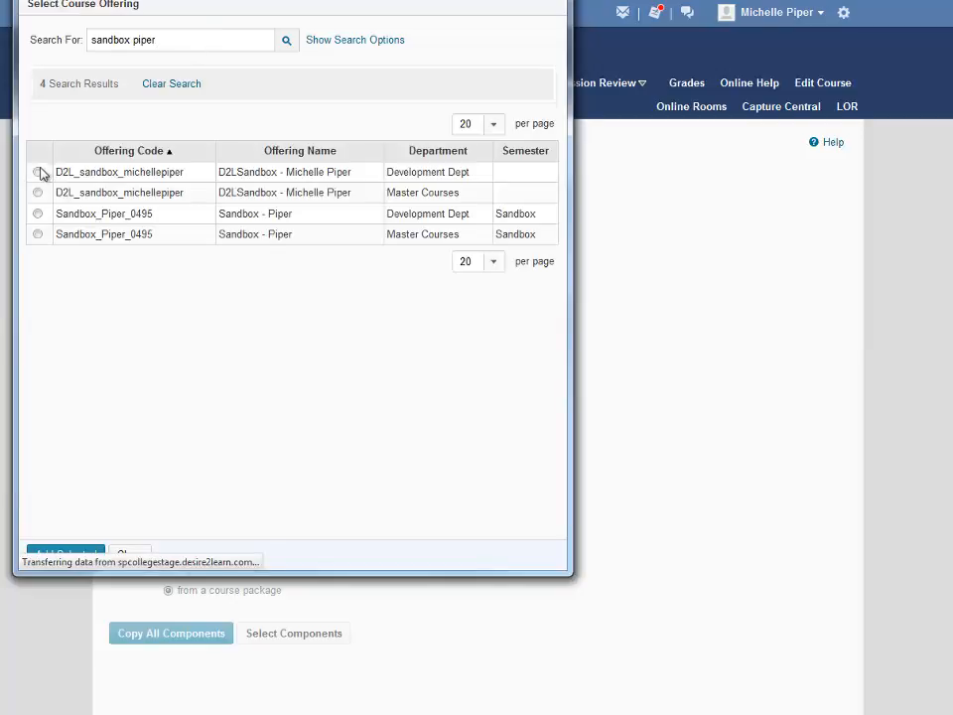
left_click(38, 192)
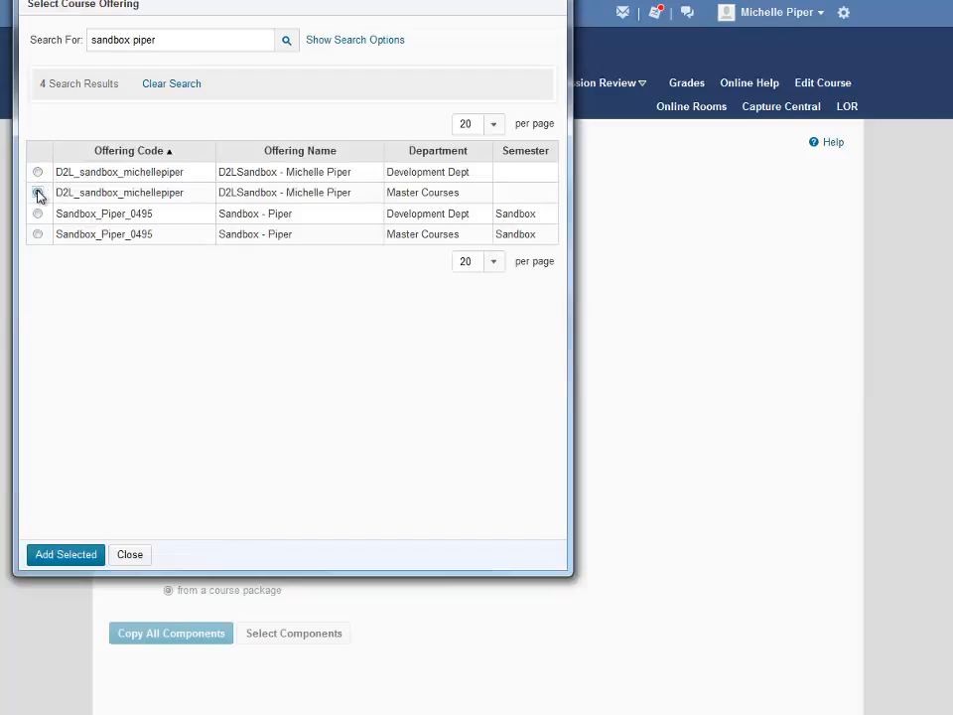
left_click(37, 192)
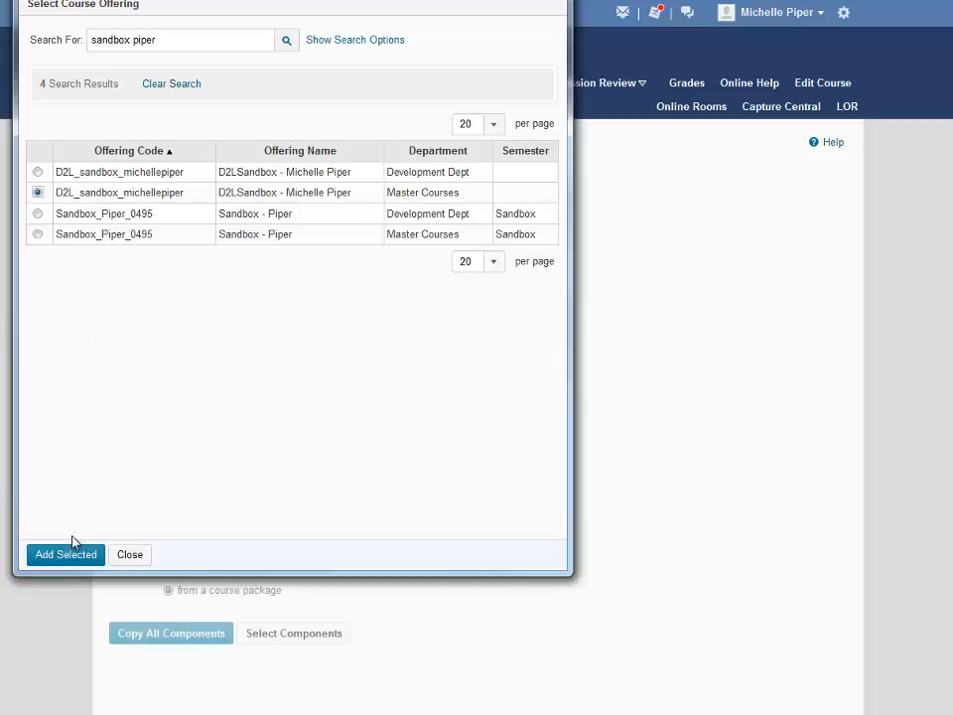
left_click(65, 554)
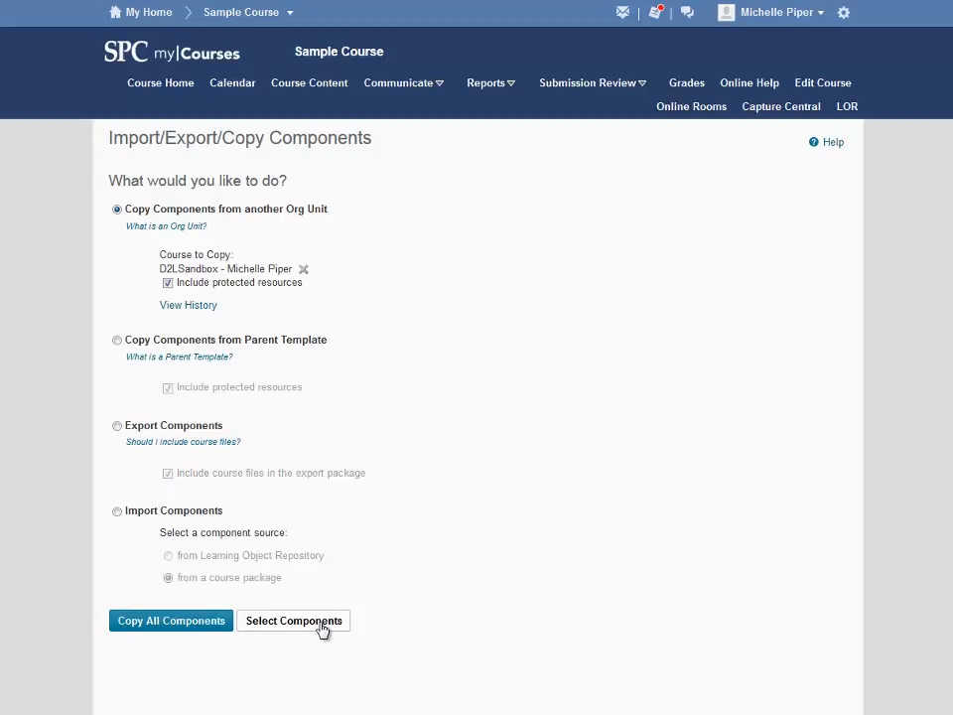
Step: Tick Content (146 items) for copying, limited to individual items with associated files
left_click(293, 619)
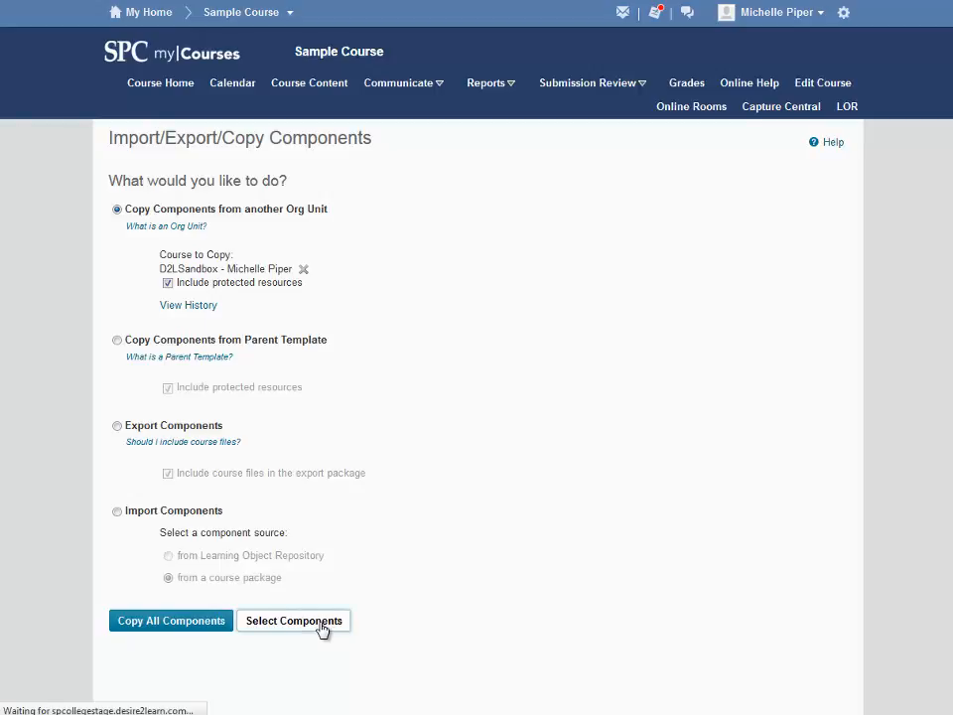
left_click(293, 621)
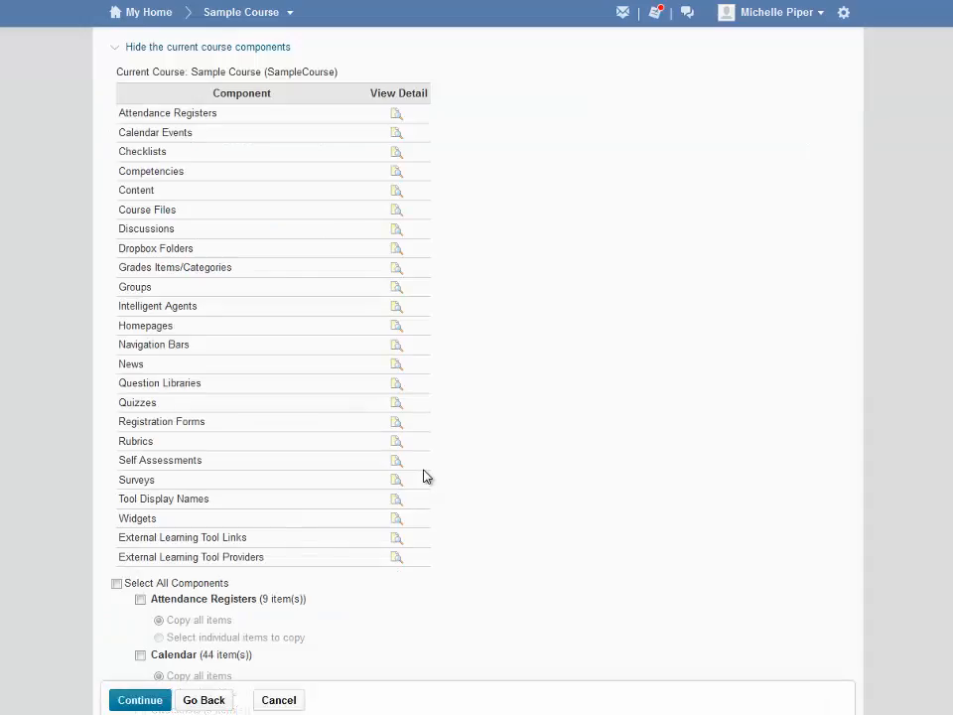
scroll("down", 3)
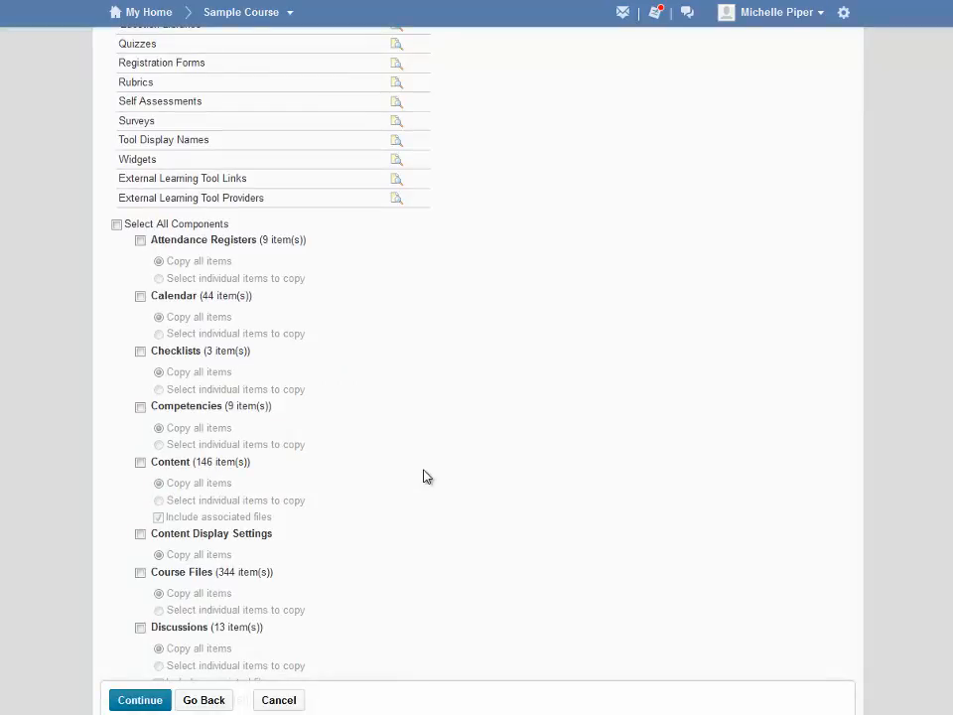
scroll("down", 3)
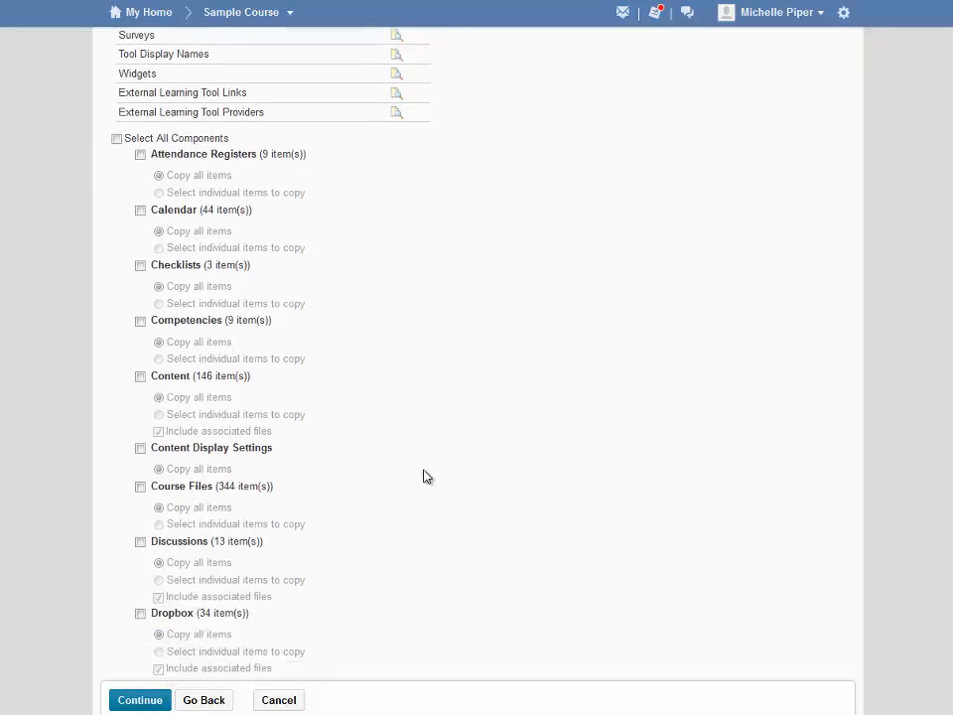
scroll("down", 3)
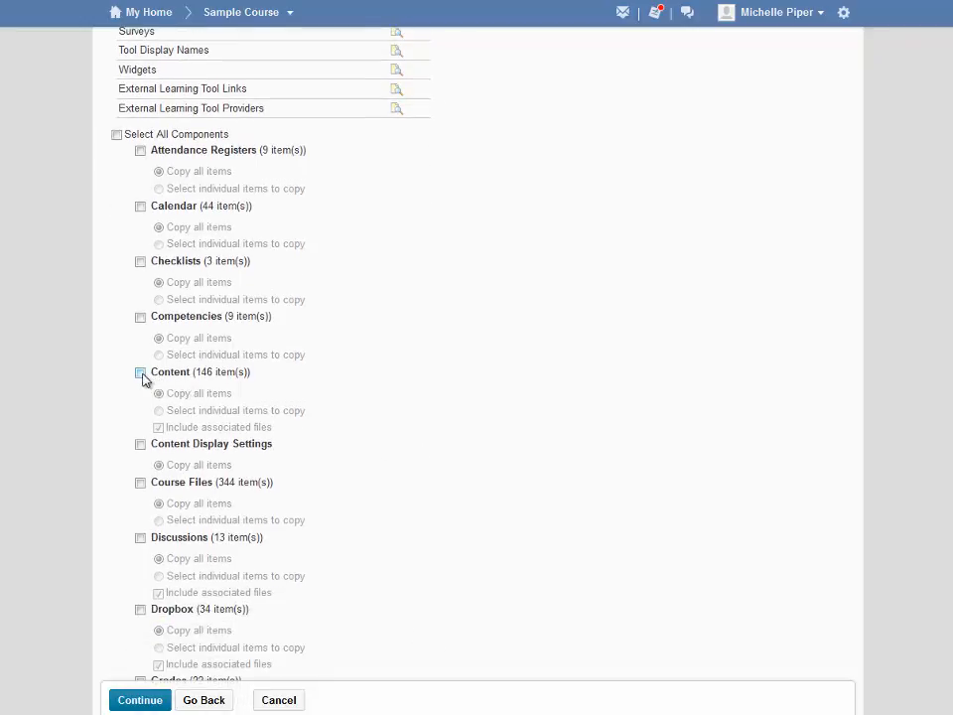
left_click(139, 372)
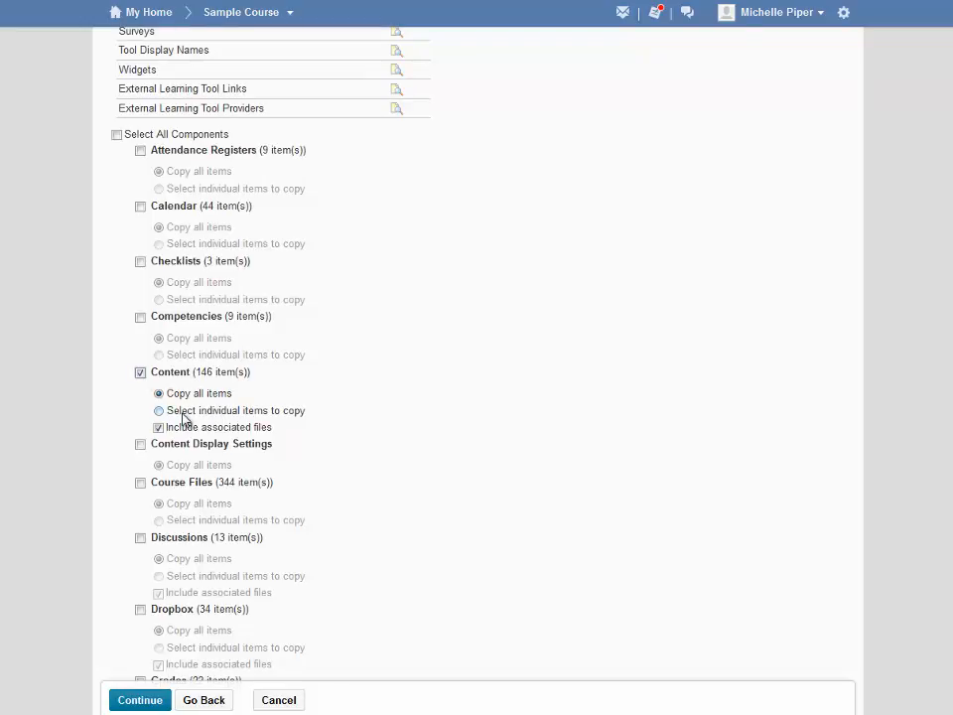
left_click(157, 410)
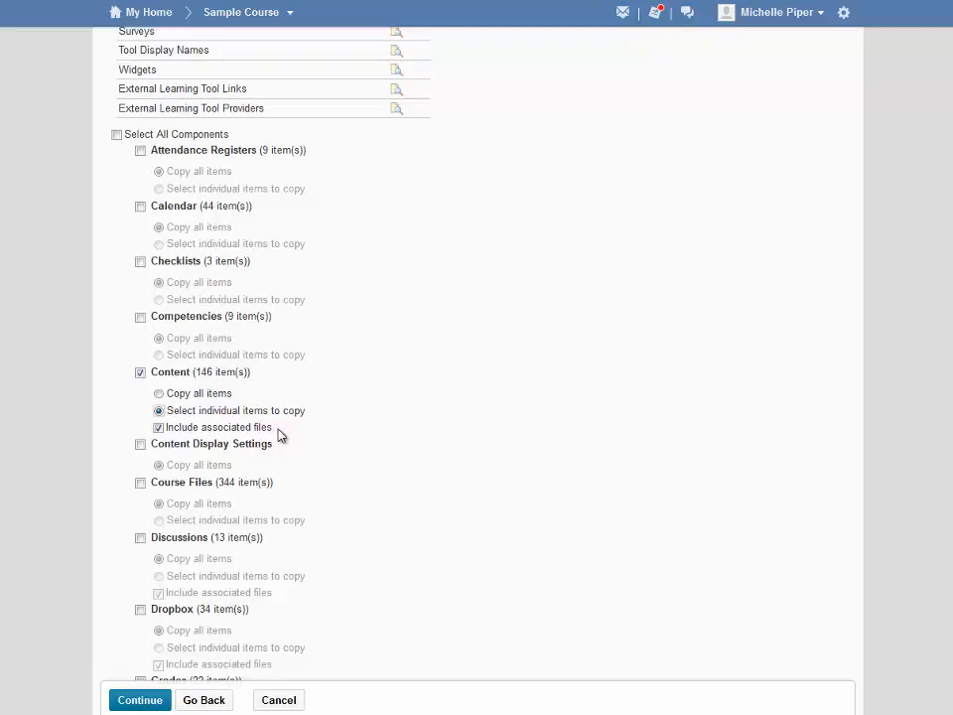
scroll("up", 3)
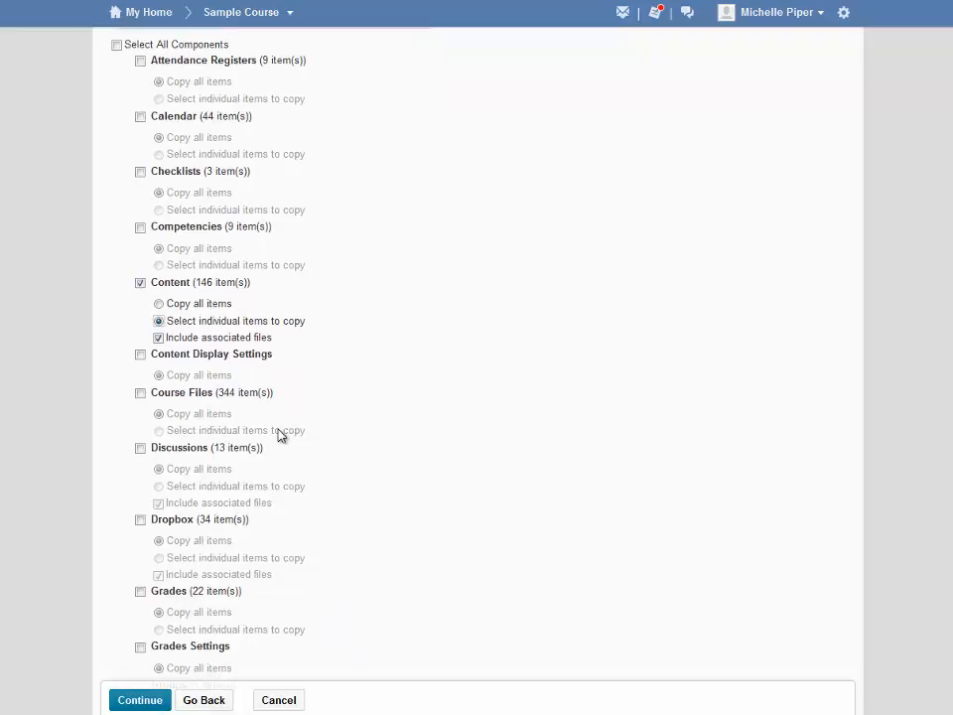
Step: Tick Discussions for copying, set to individually chosen discussions
scroll("down", 3)
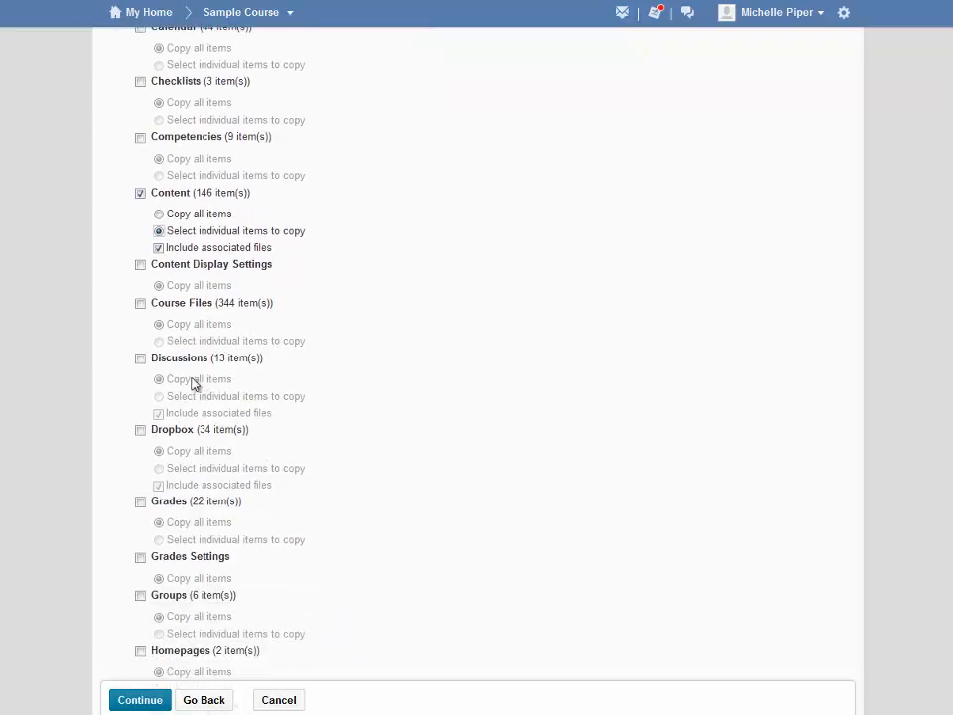
left_click(140, 357)
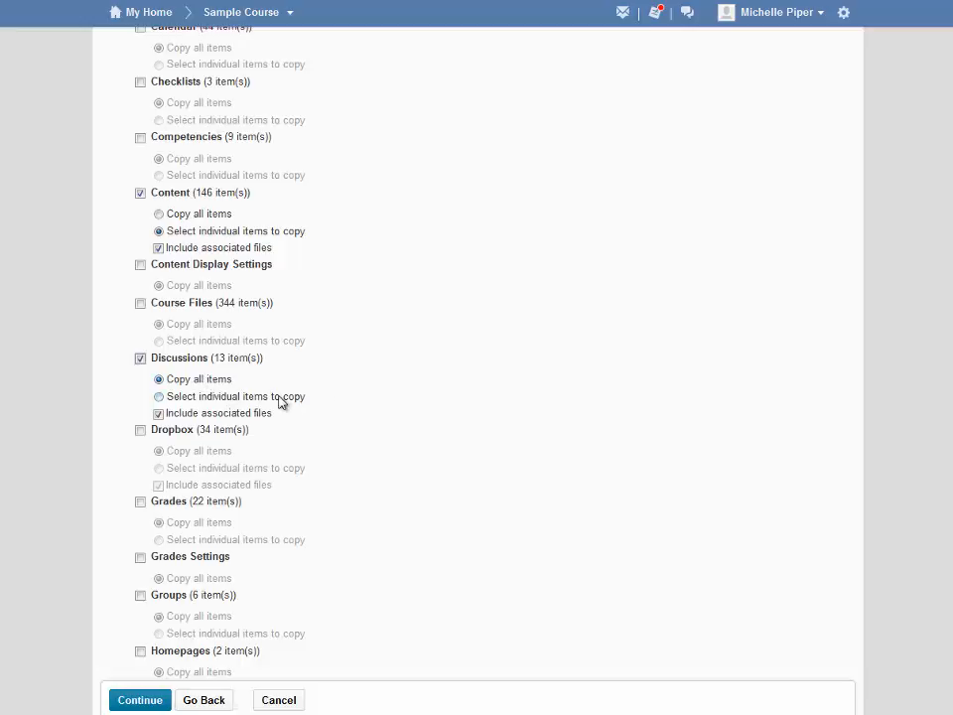
left_click(157, 378)
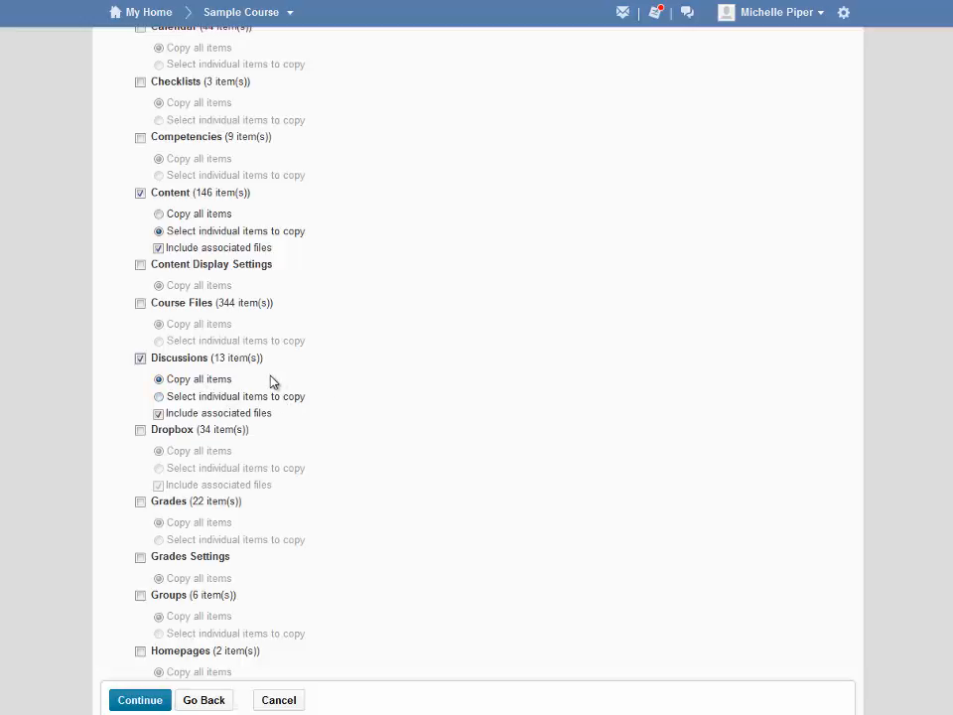
mouse_move(229, 404)
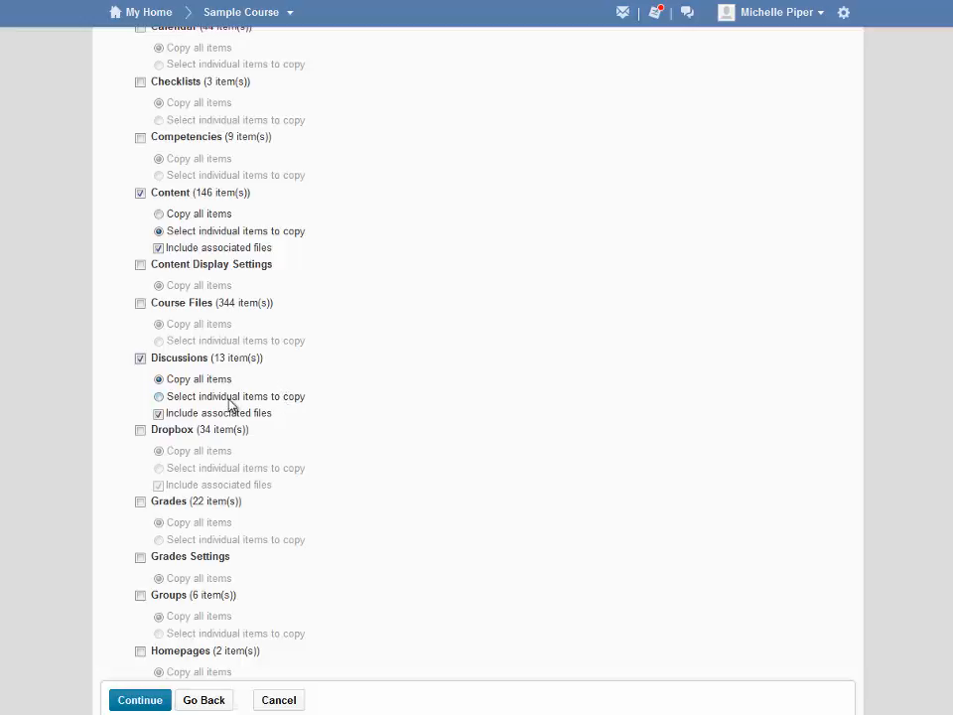
left_click(158, 396)
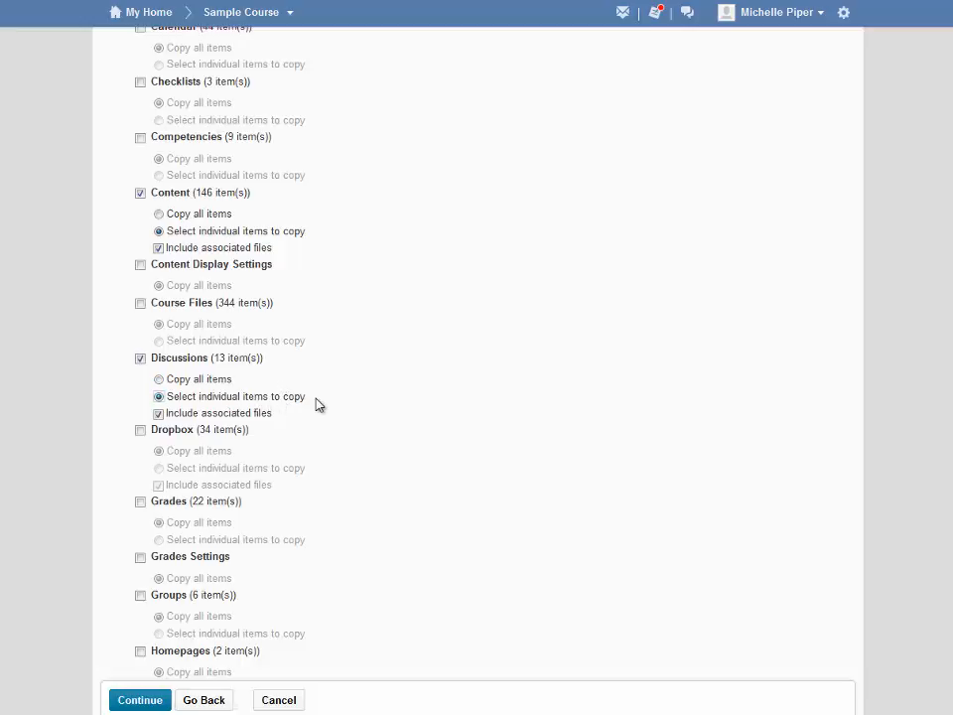
Step: Tick Dropbox and Quizzes for copying and proceed to the Dropbox folder list
scroll("down", 3)
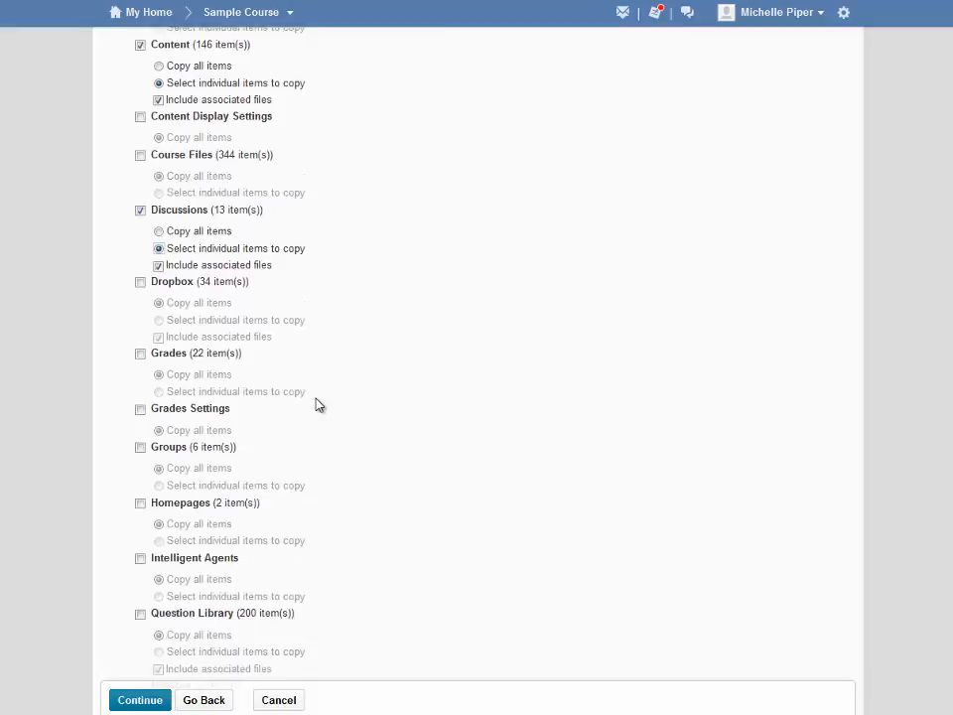
scroll("down", 3)
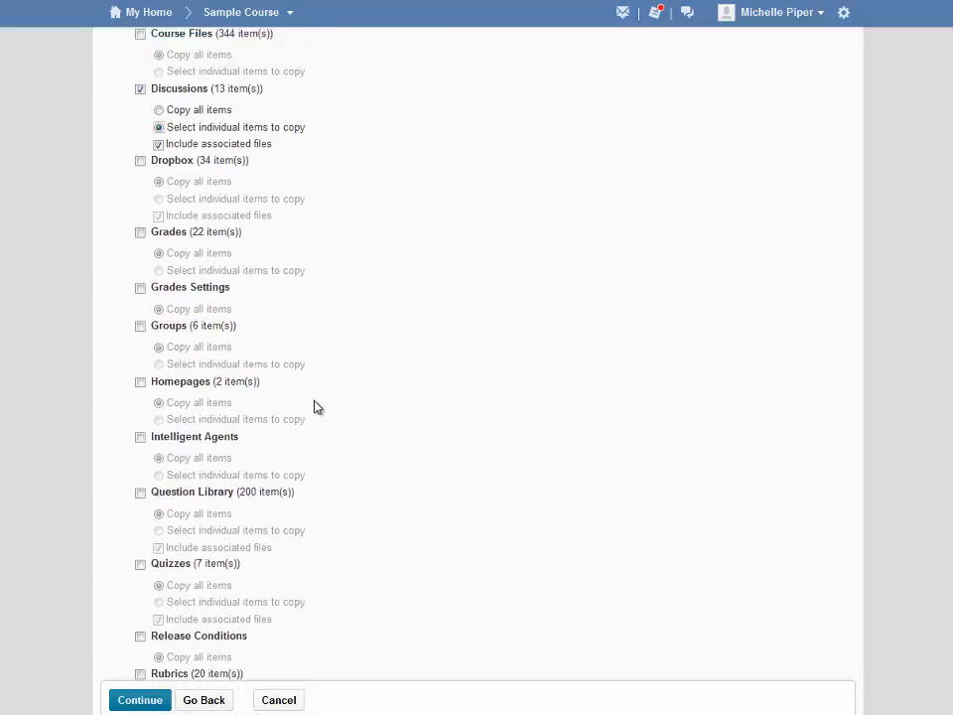
left_click(140, 160)
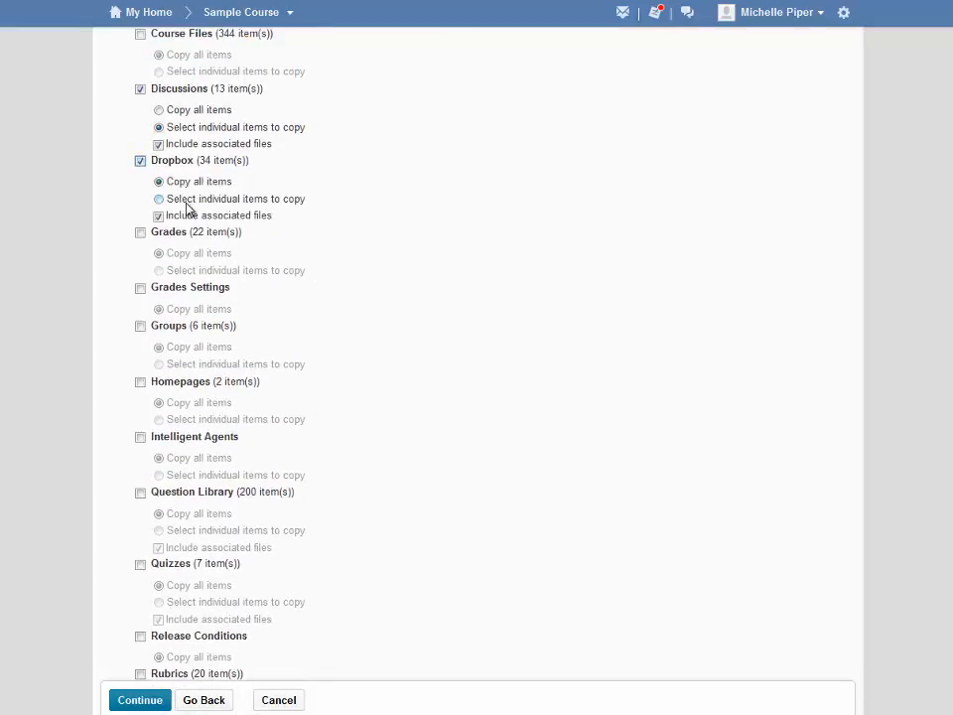
scroll("down", 3)
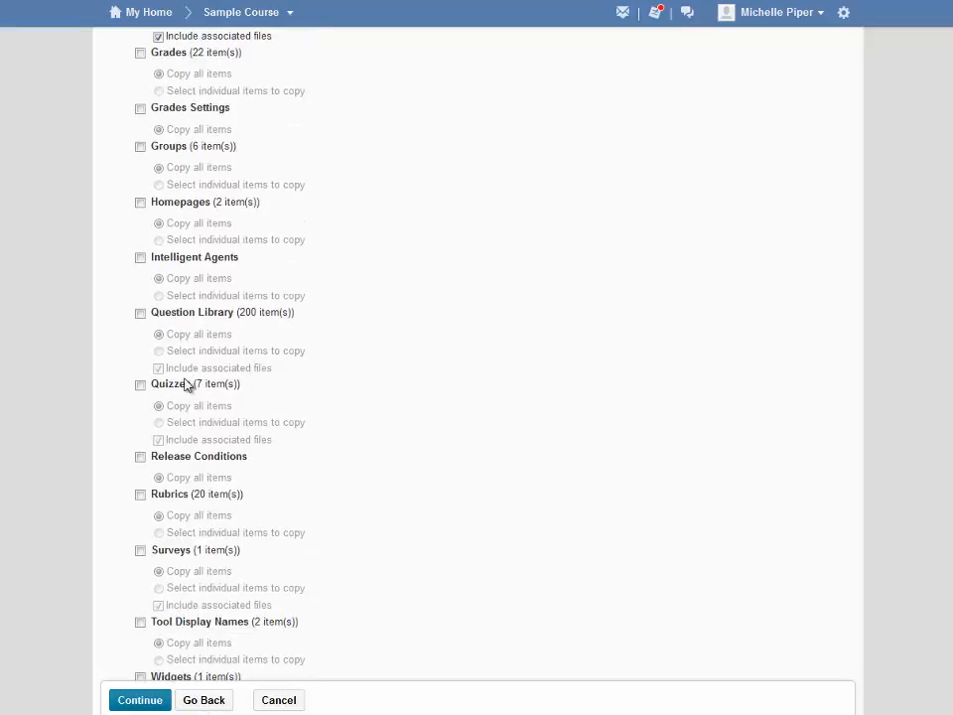
left_click(140, 384)
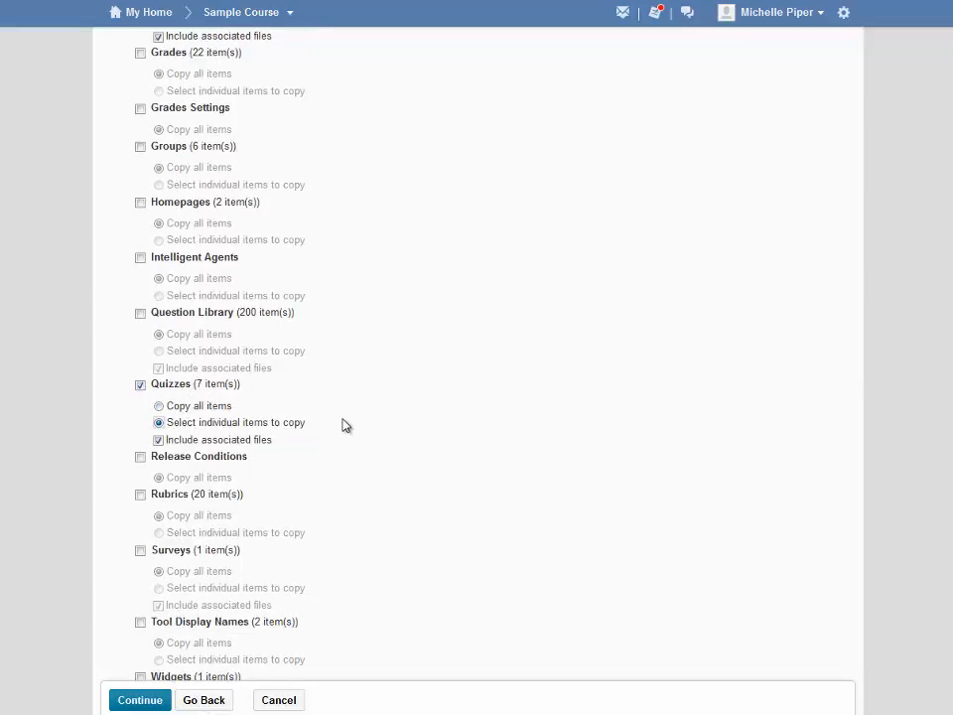
scroll("down", 3)
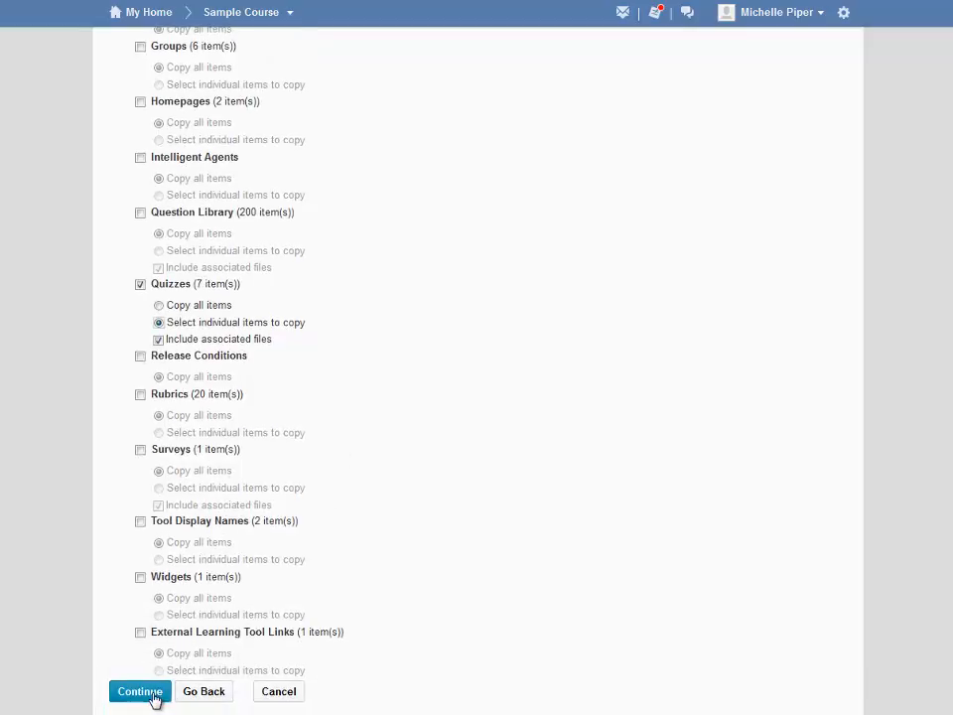
left_click(139, 691)
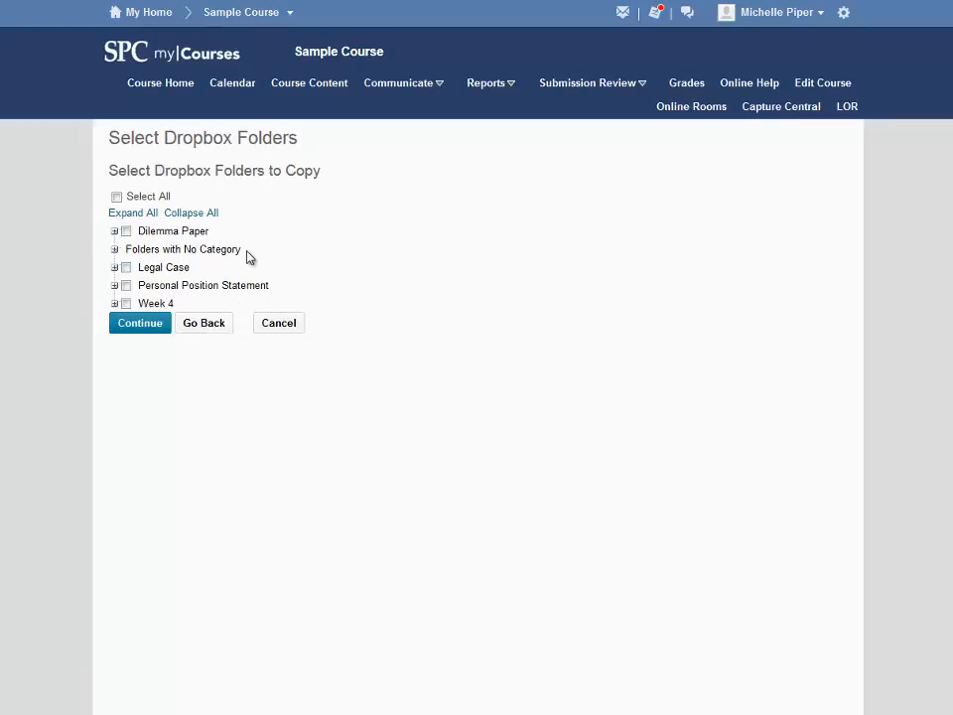
mouse_move(225, 275)
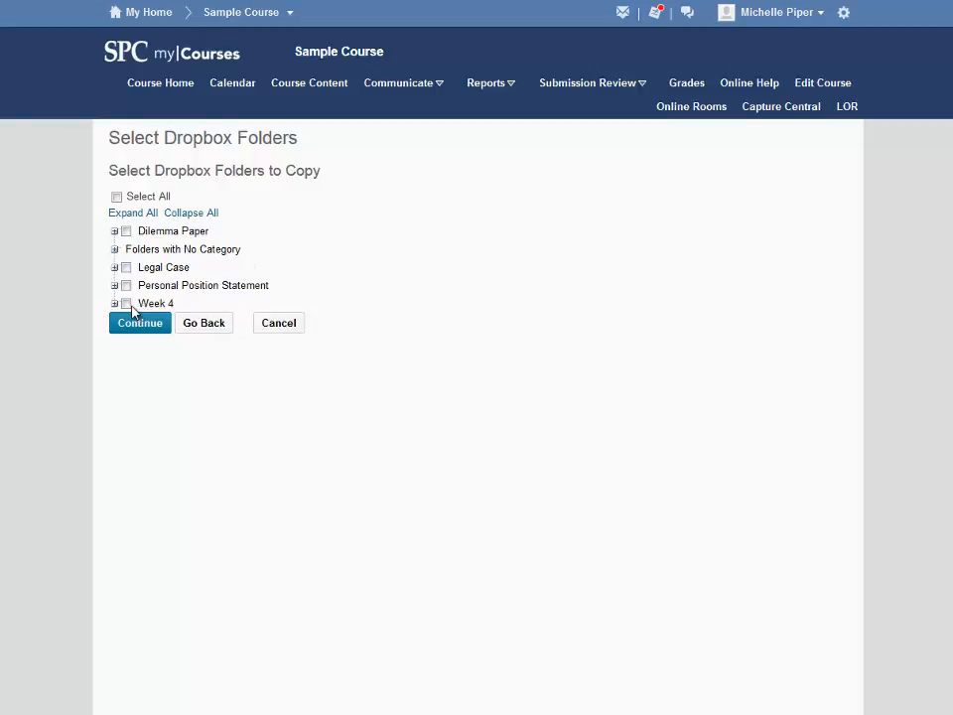
Step: Choose only the Week 4 Dropbox folder to copy
left_click(125, 303)
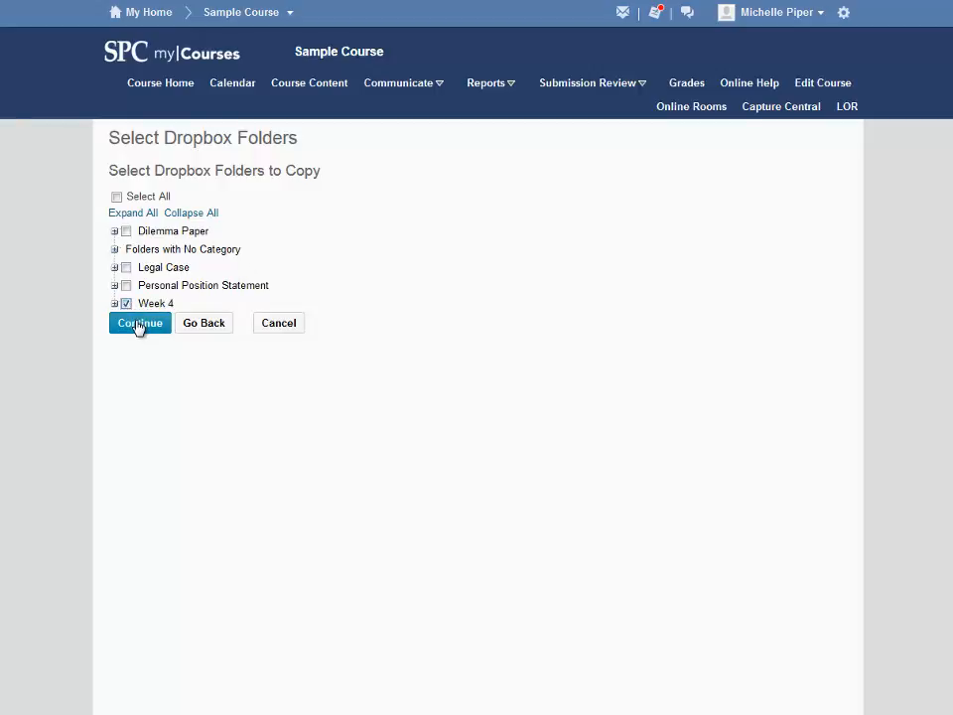
left_click(139, 322)
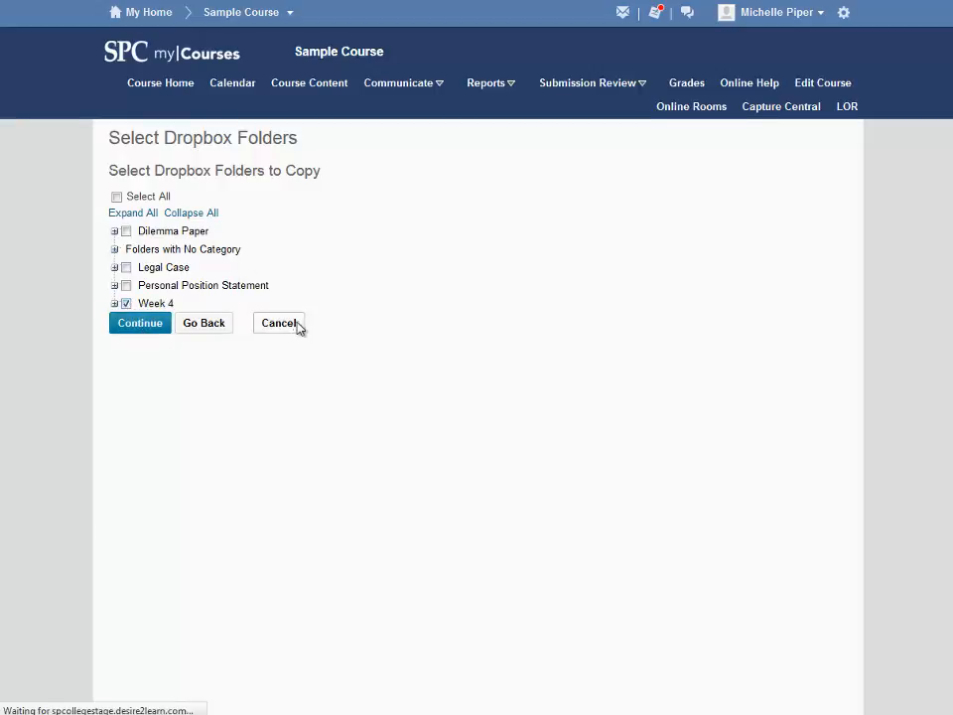
left_click(139, 323)
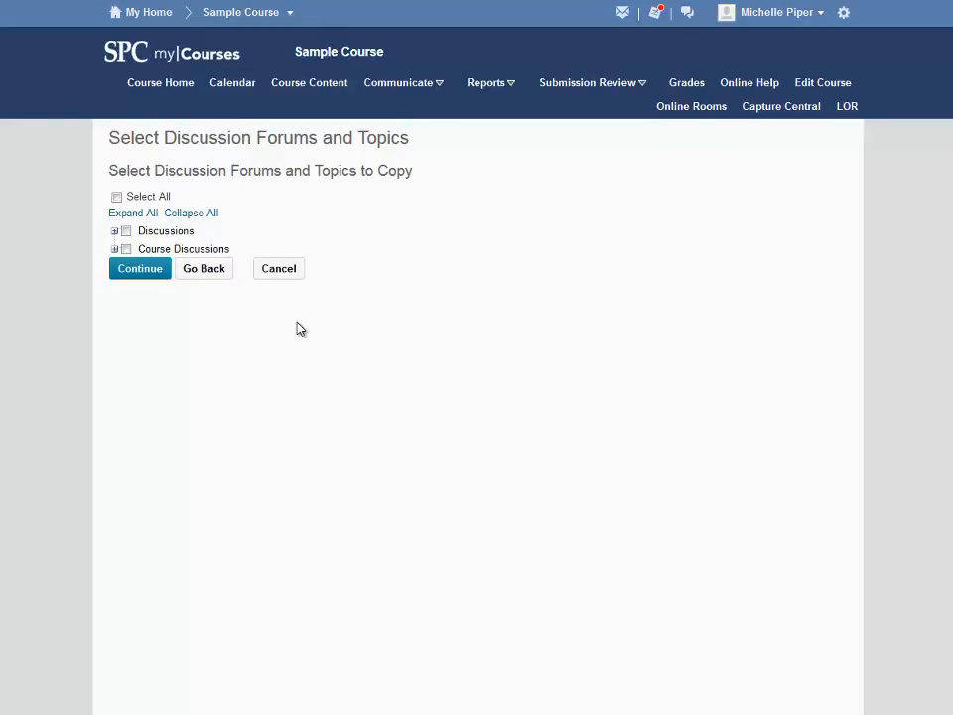
mouse_move(300, 316)
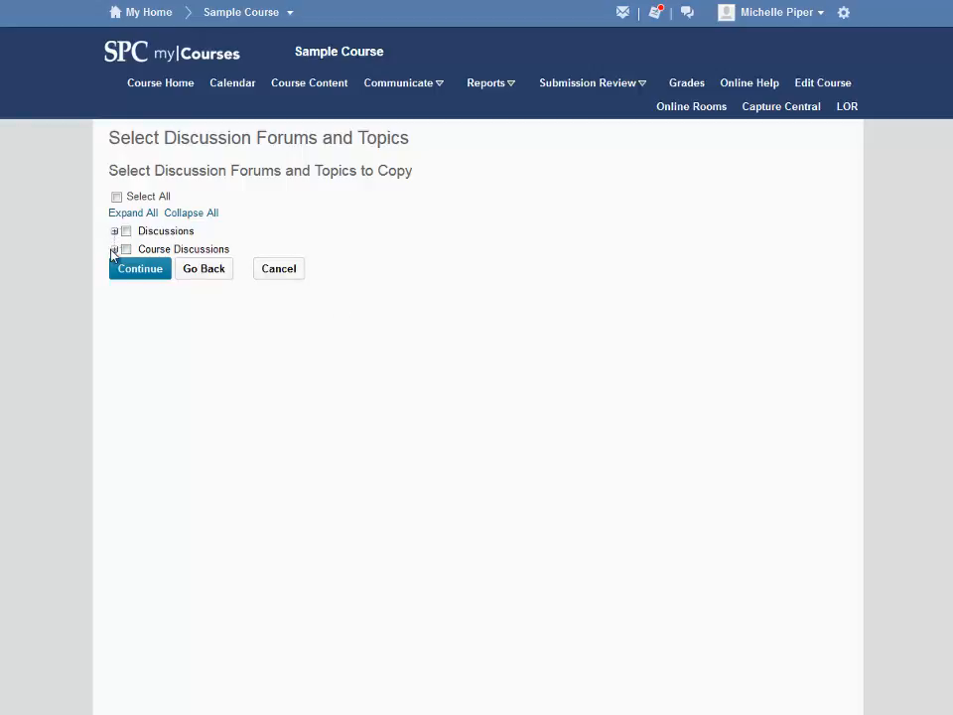
Step: Choose the Week 4 Discussion topic under Course Discussions for copying
left_click(114, 248)
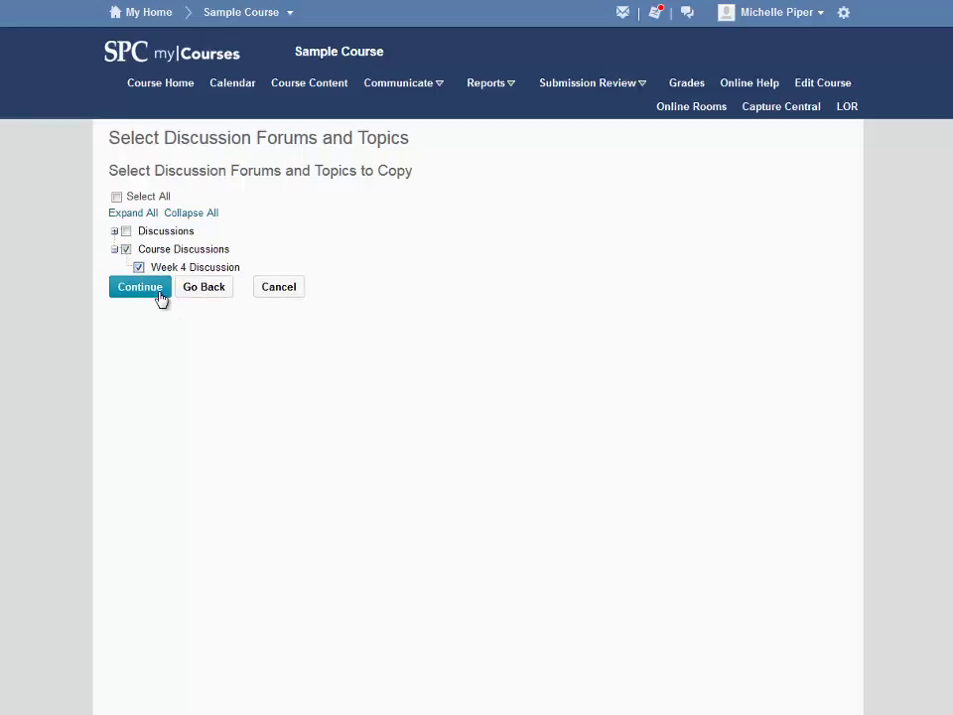
left_click(139, 286)
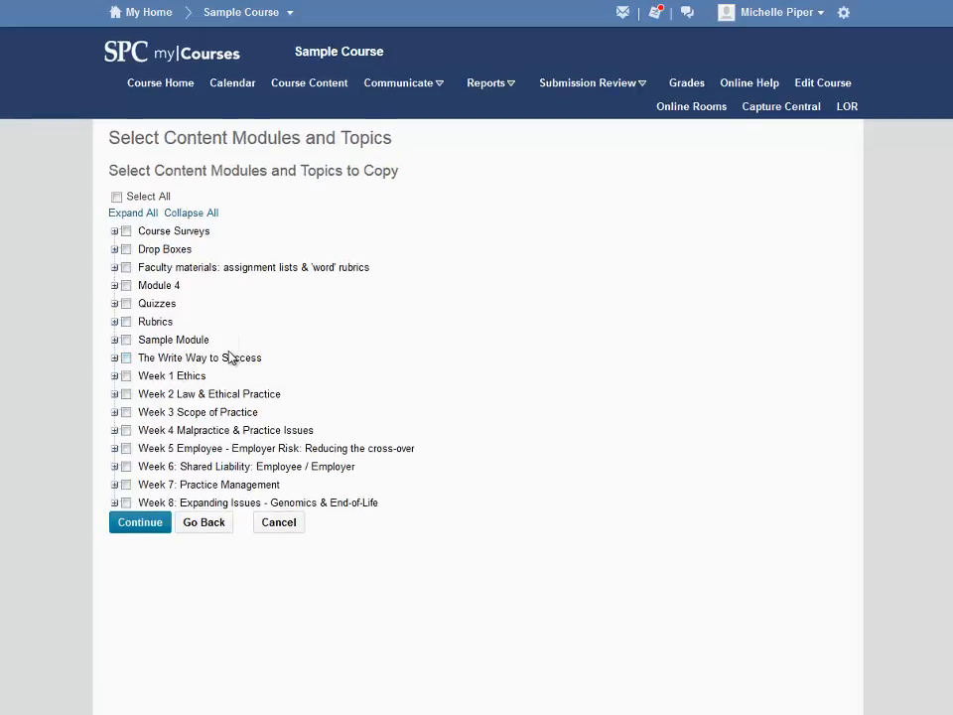
mouse_move(228, 189)
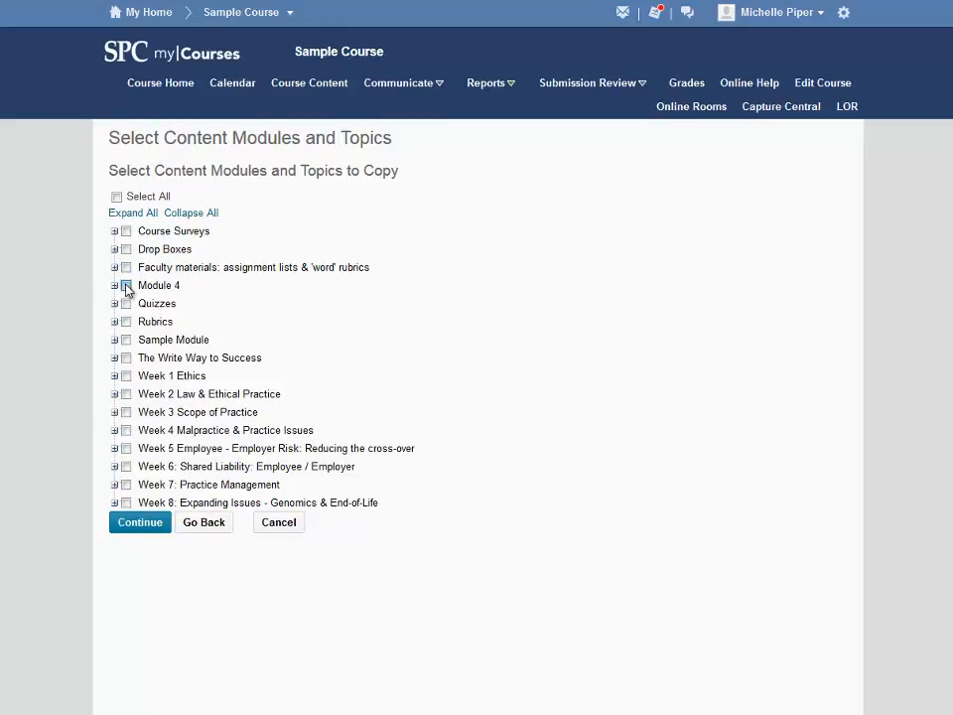
Step: Choose Module 4 from the content modules and topics list
left_click(125, 285)
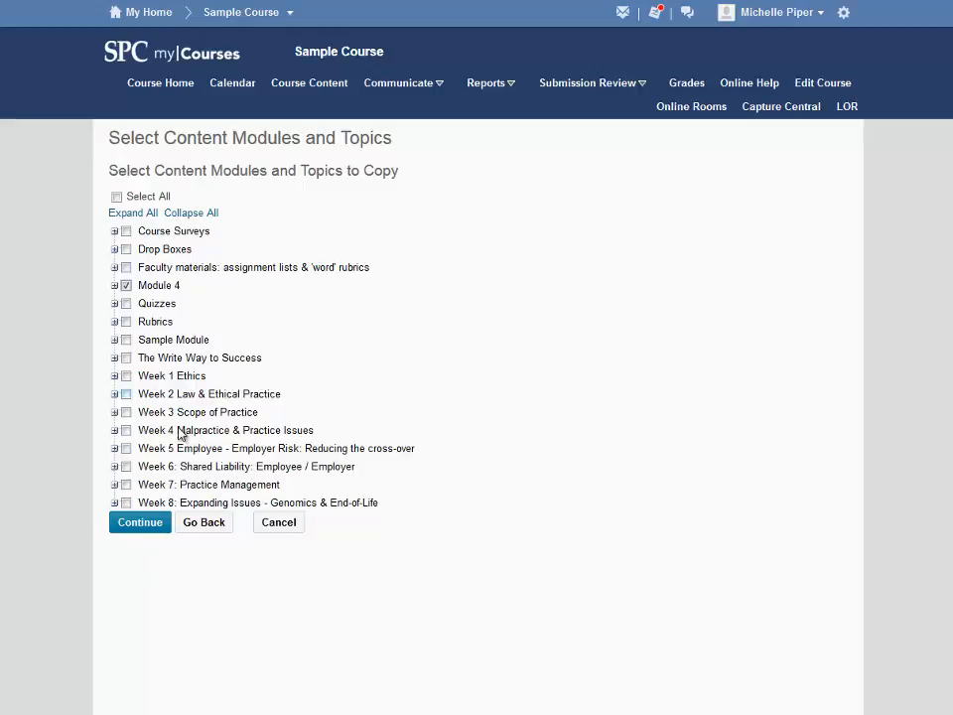
left_click(139, 521)
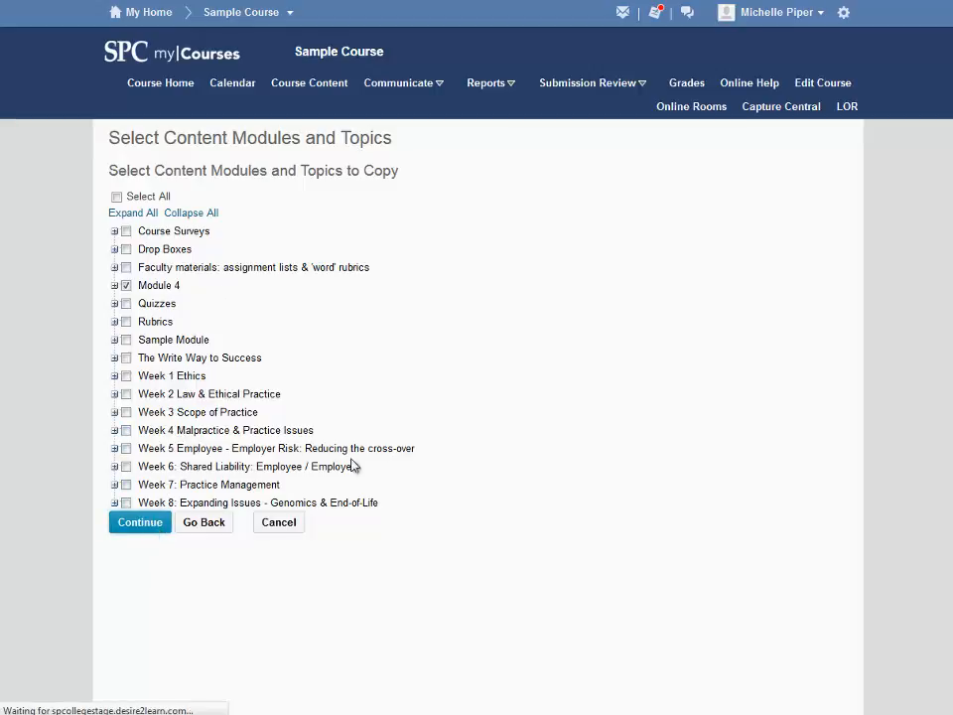
left_click(139, 521)
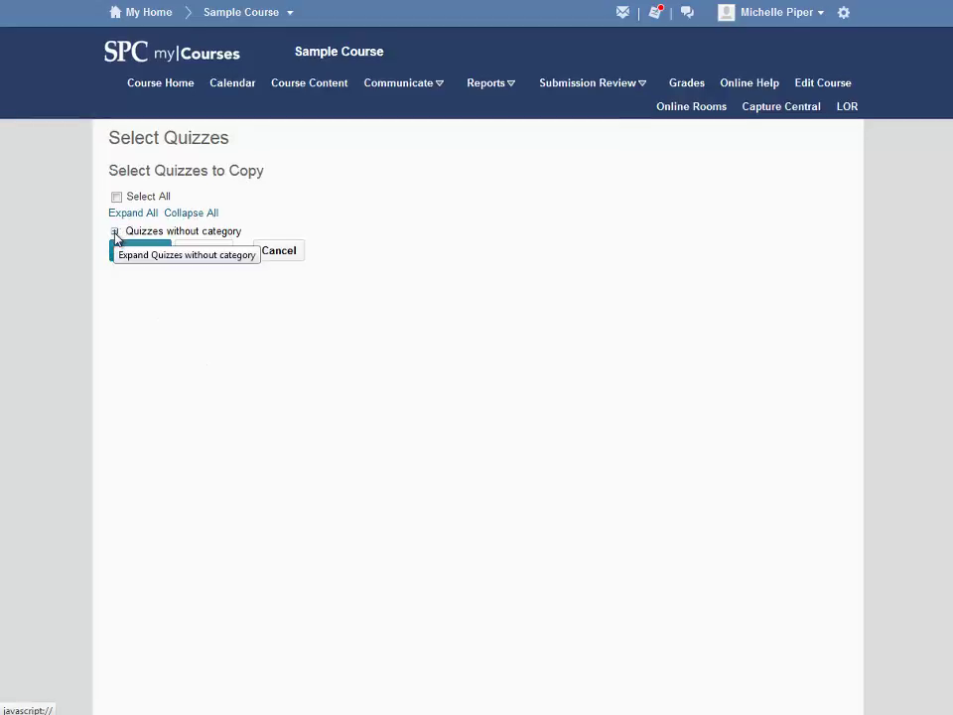
Step: Pick Week 4 Quiz and Midterm from the uncategorized quizzes, then review the summary
left_click(115, 230)
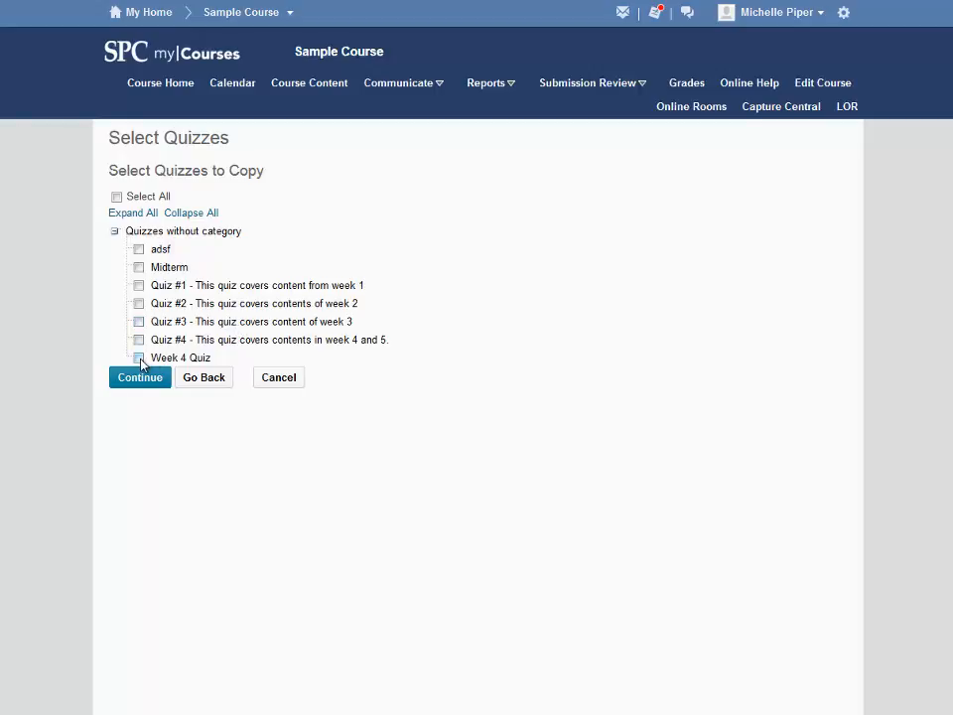
left_click(138, 358)
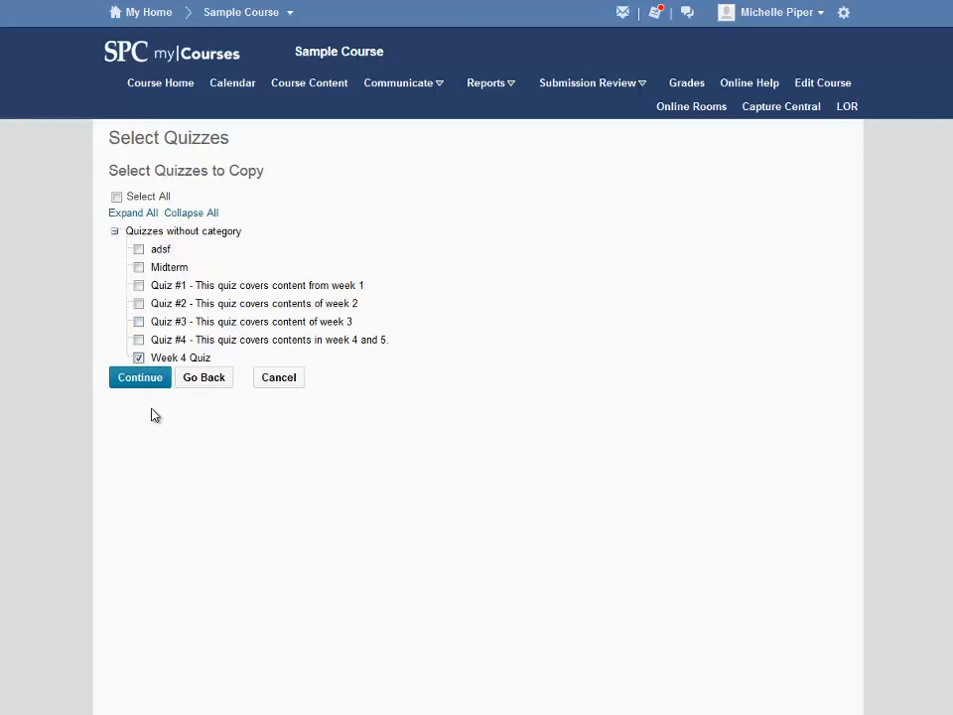
left_click(139, 267)
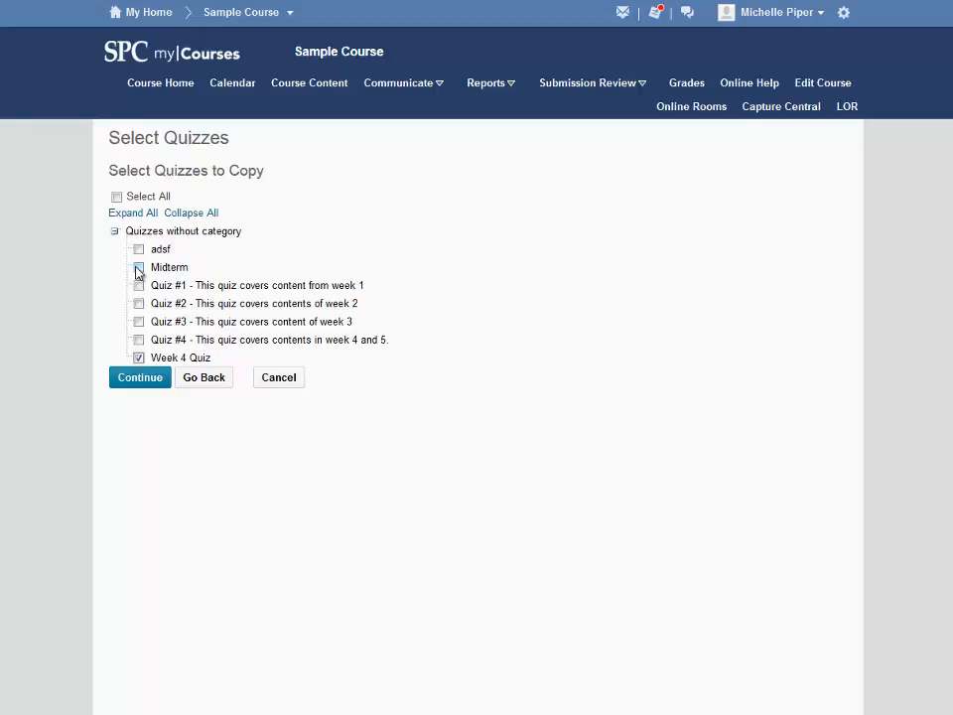
left_click(139, 267)
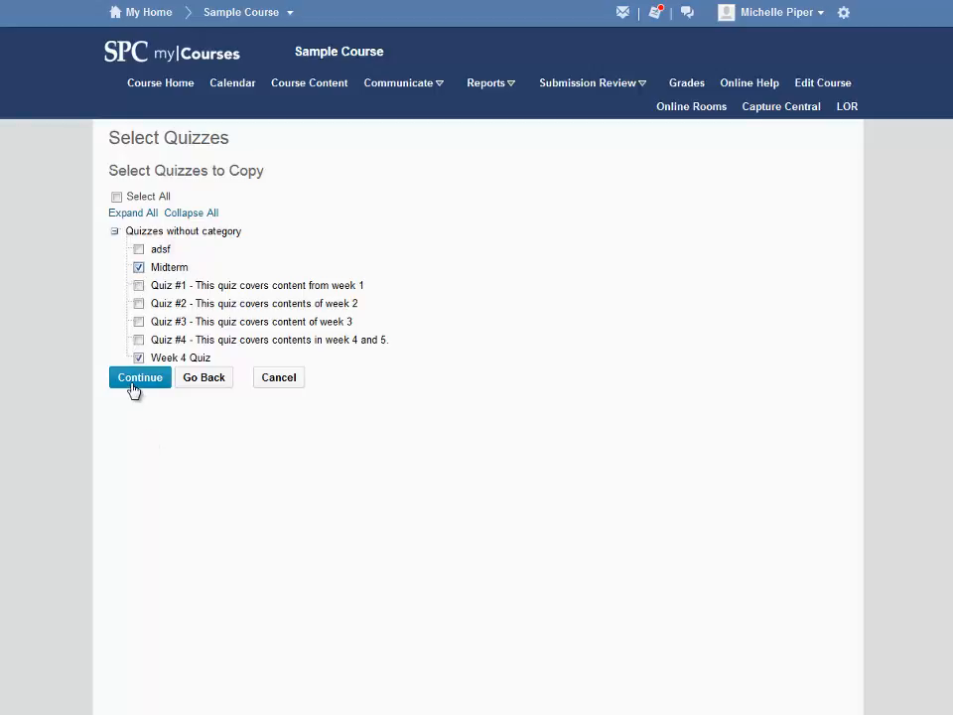
left_click(139, 377)
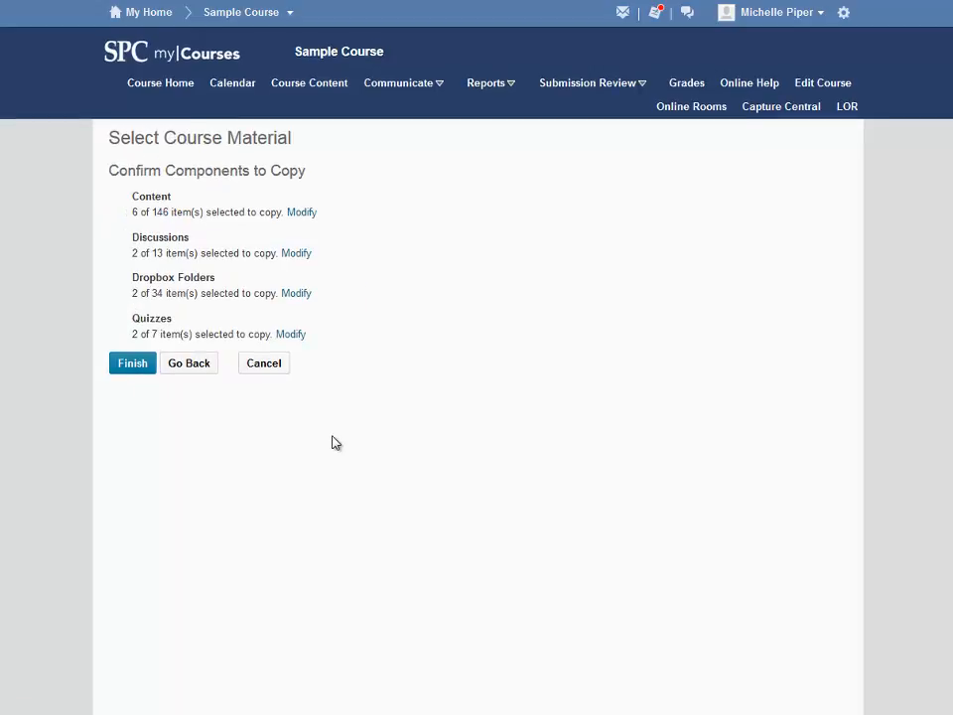
mouse_move(212, 292)
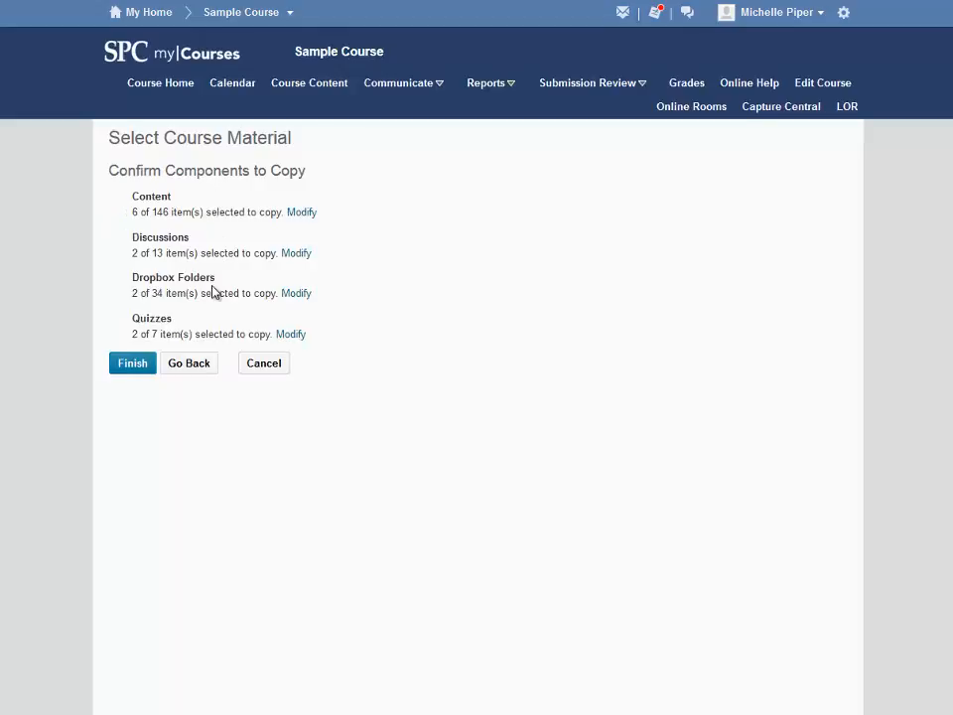
mouse_move(224, 310)
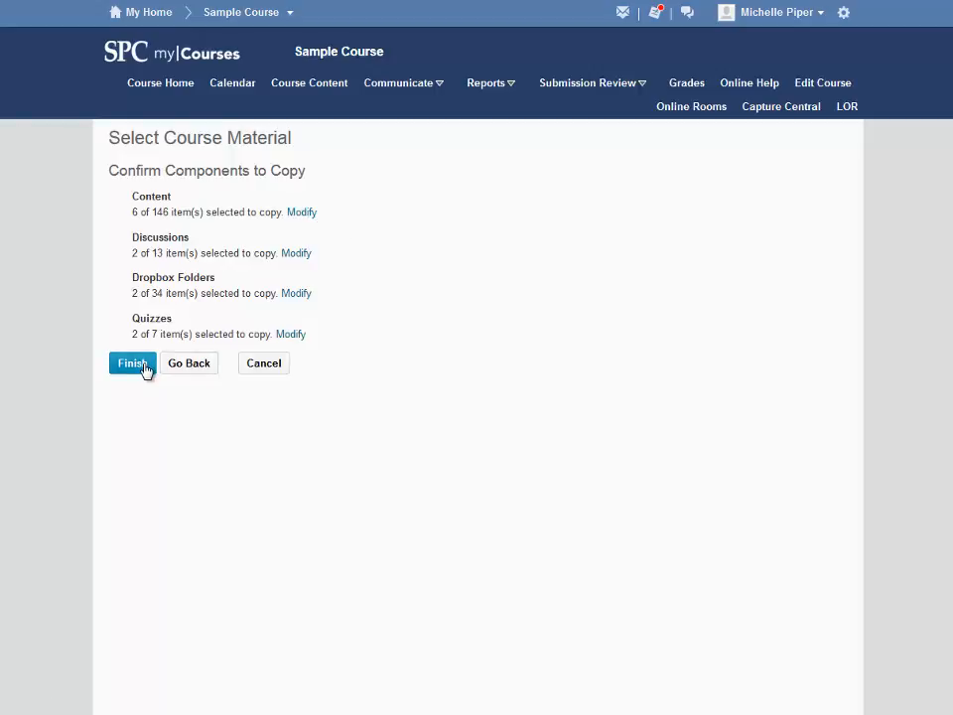
Step: Submit the component copy into D2LSandbox - Michelle Piper
left_click(132, 362)
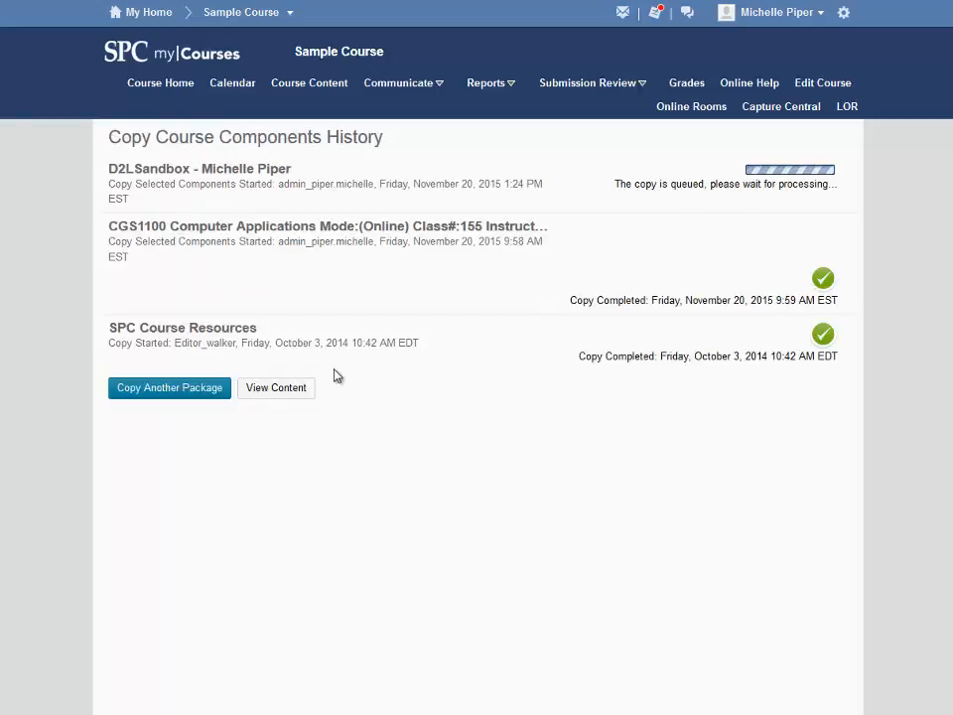
mouse_move(694, 202)
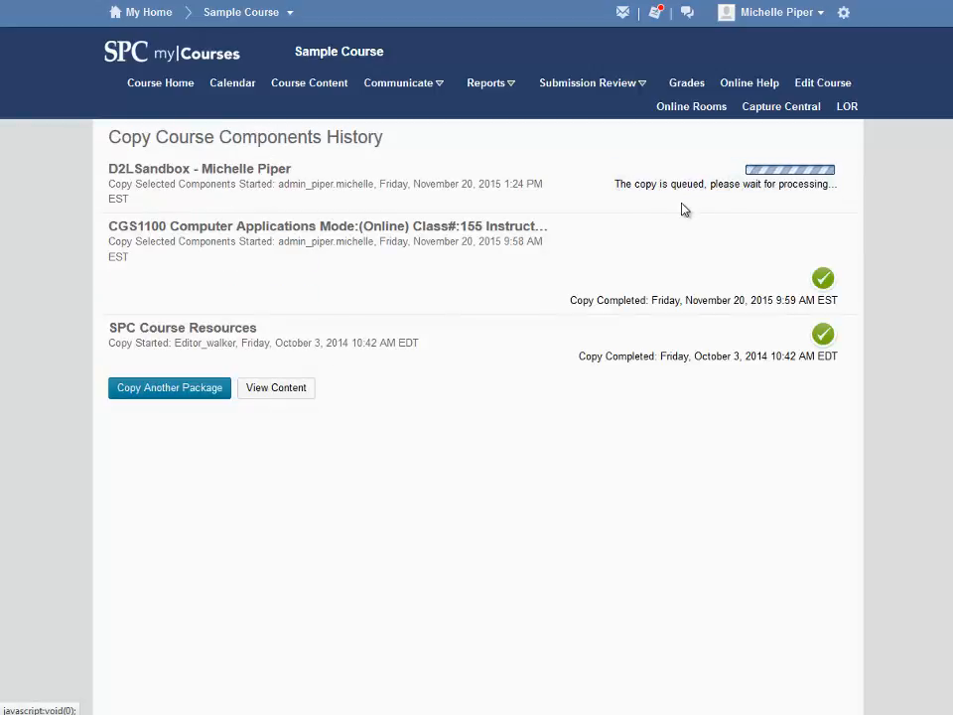
mouse_move(792, 200)
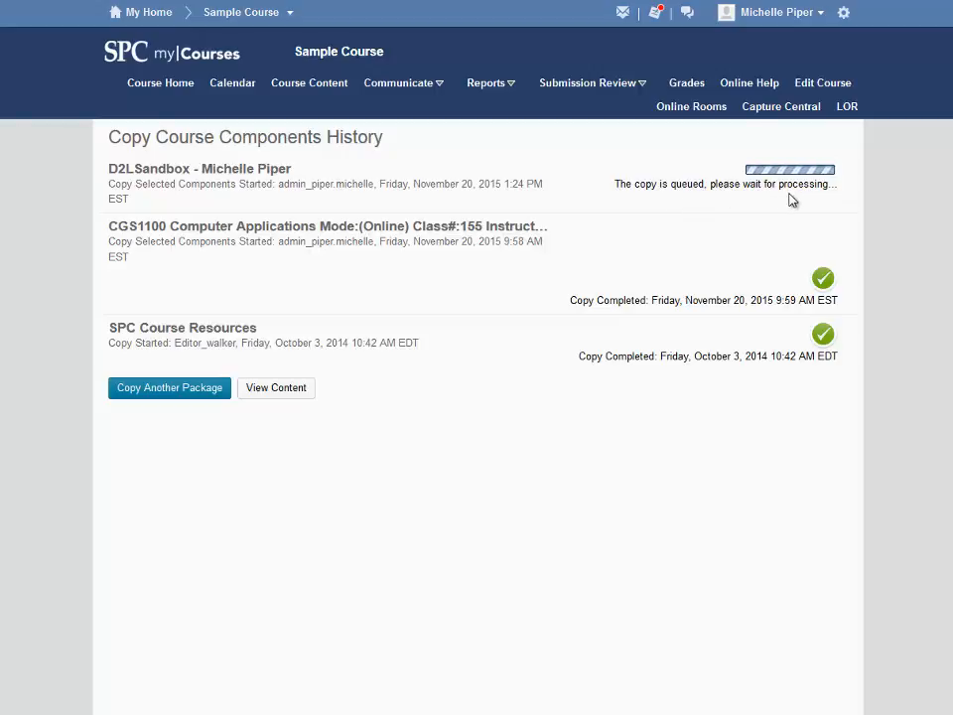
mouse_move(851, 245)
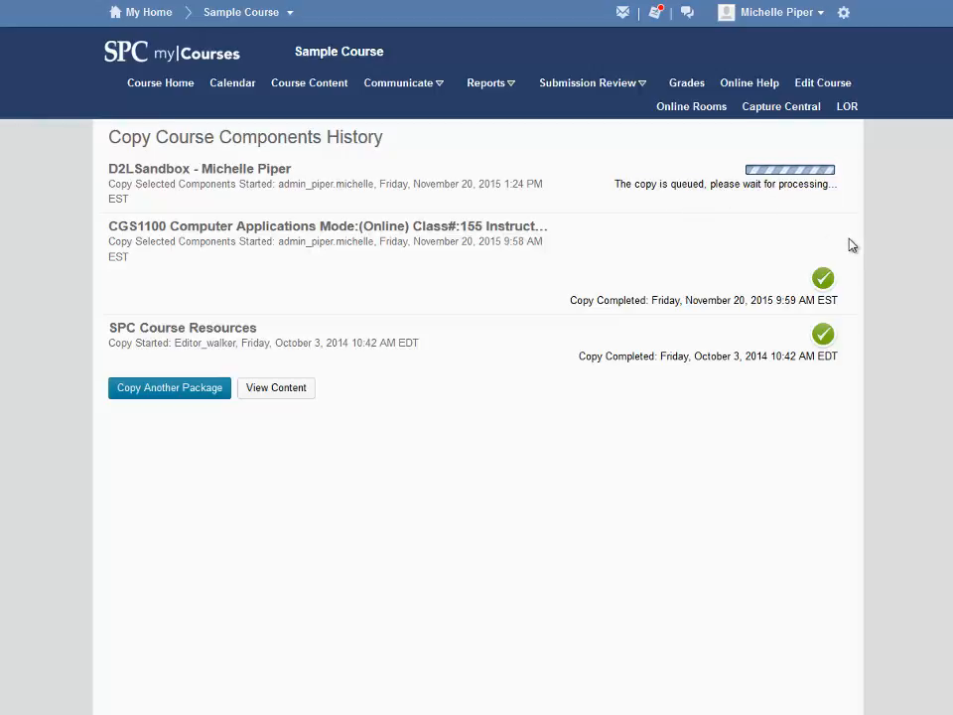
mouse_move(851, 232)
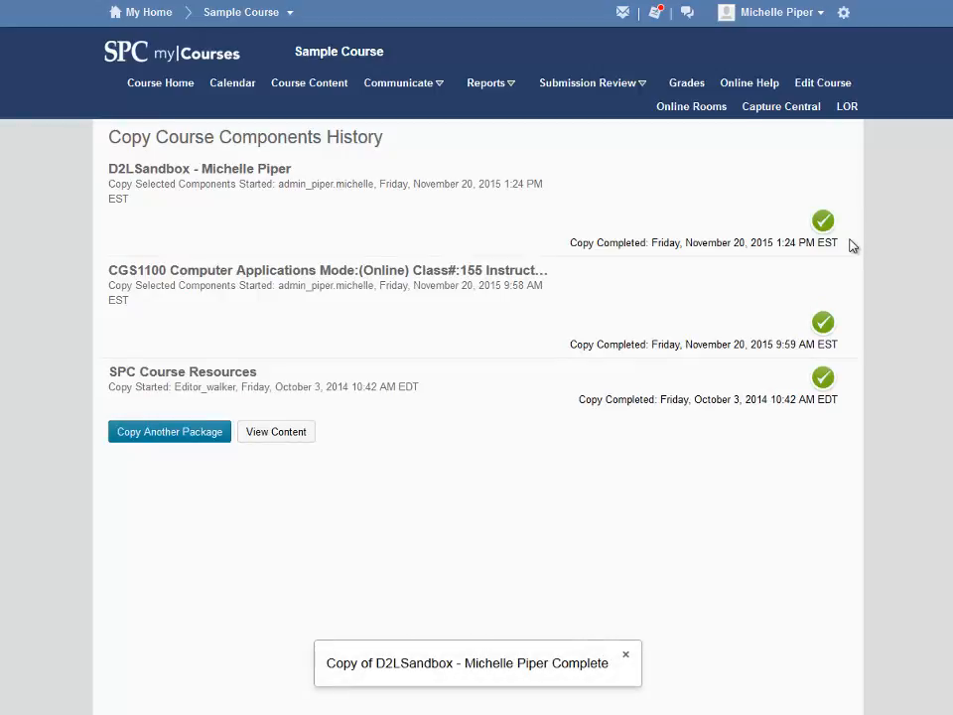
mouse_move(823, 220)
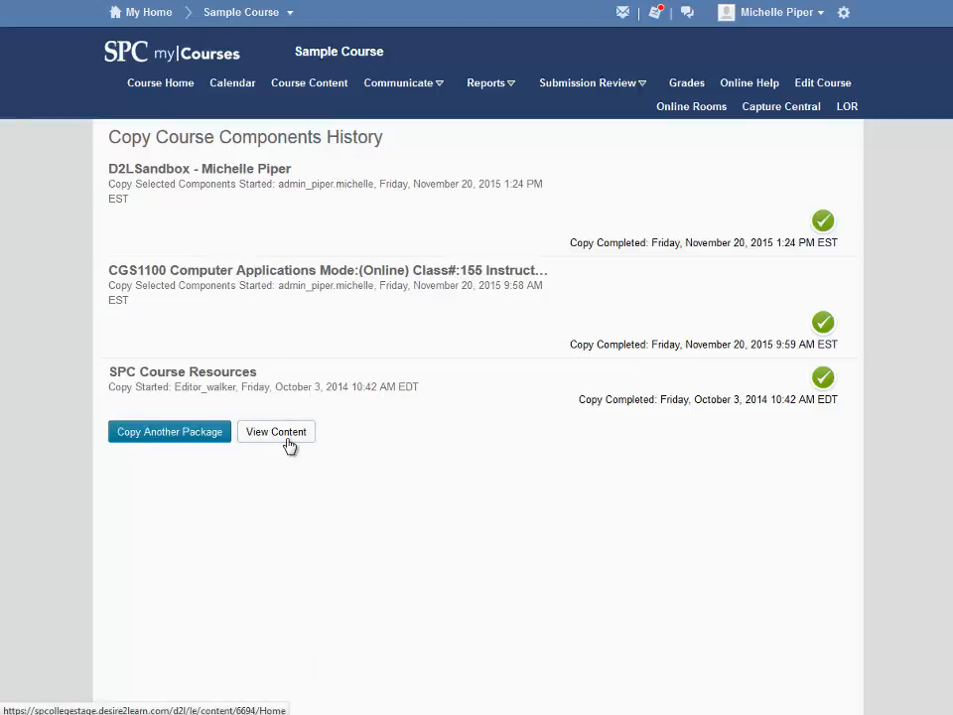
Step: After the copy completes, open the copied course content
left_click(276, 431)
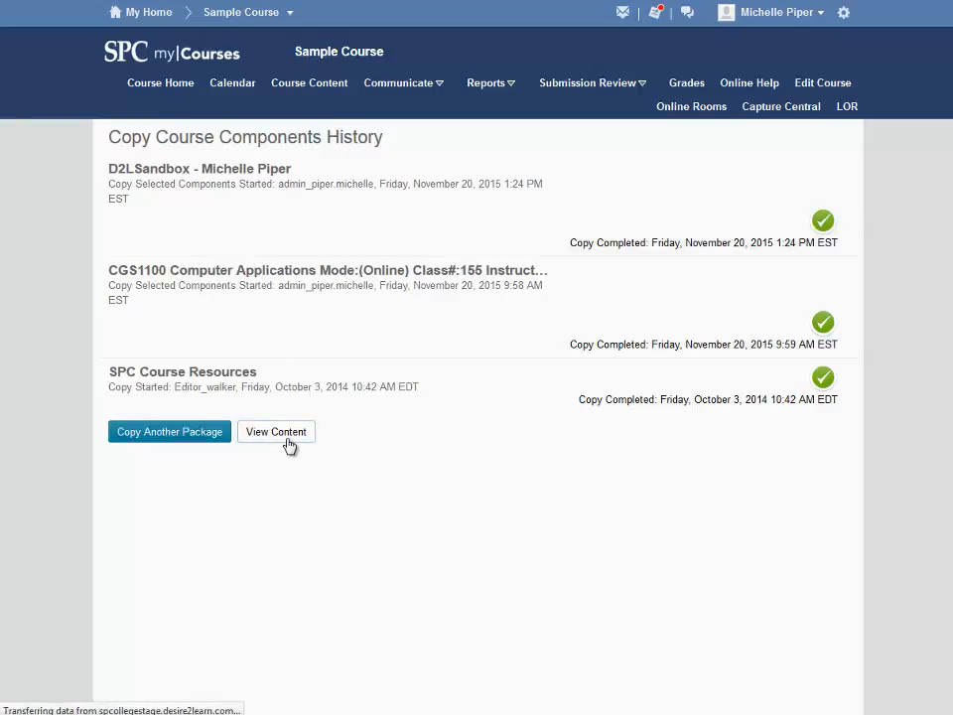
Step: In Course Content, drag the copied Module 4 up to sit between Module 3 and Module 5
left_click(275, 431)
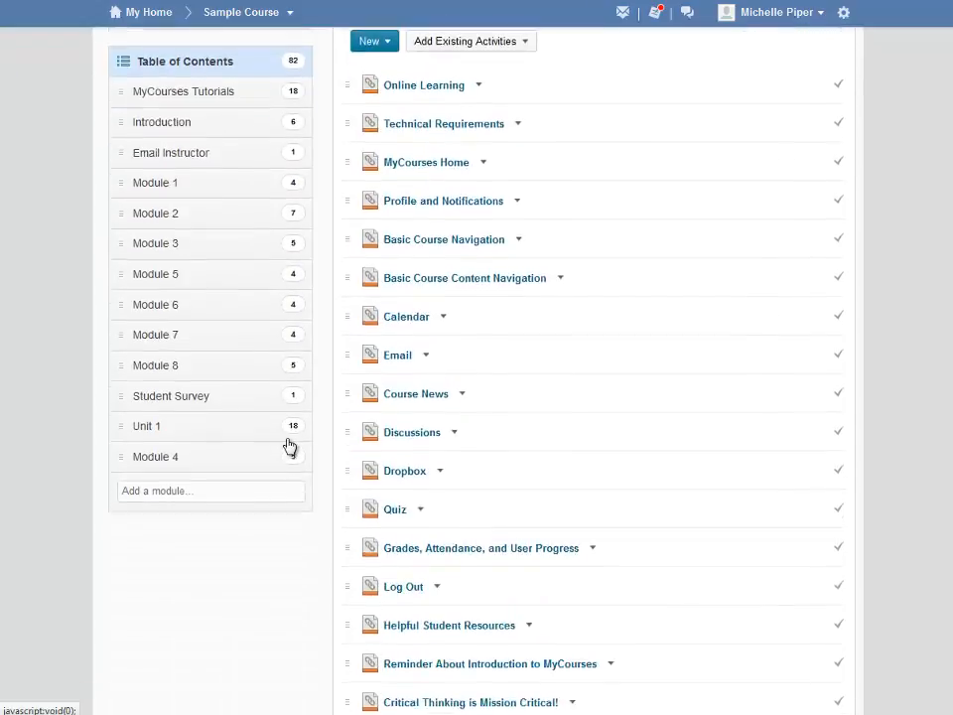
scroll("down", 3)
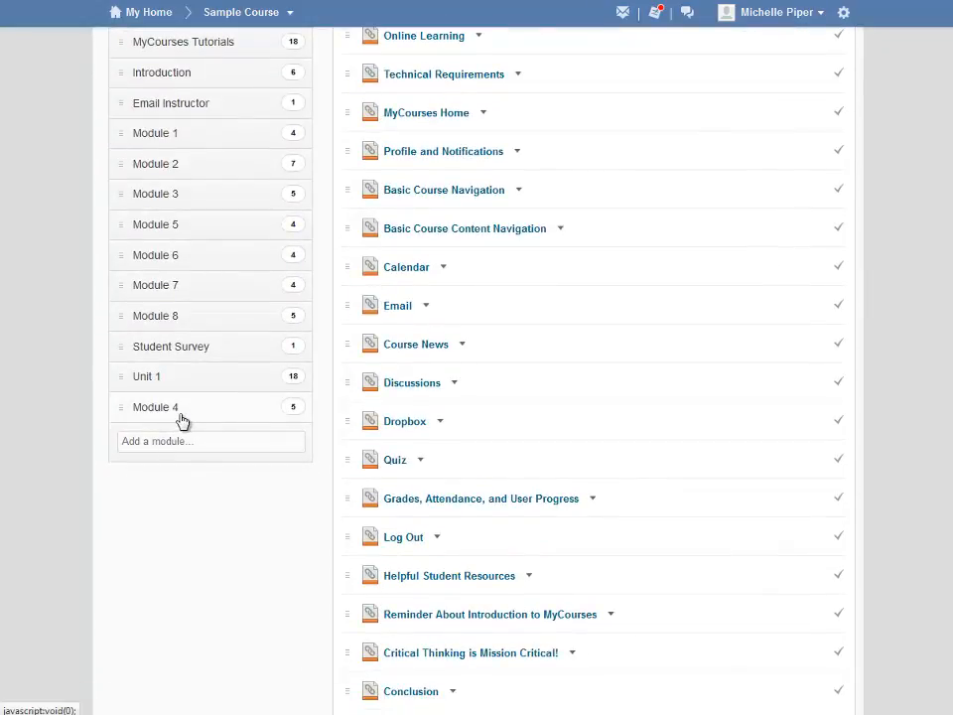
mouse_move(124, 411)
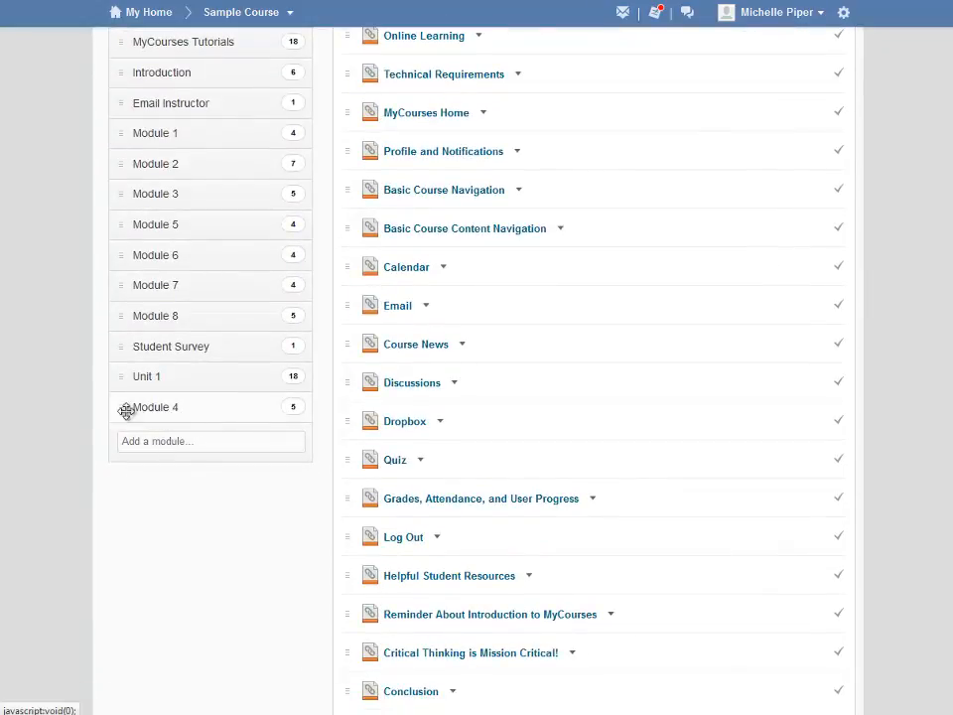
mouse_move(93, 431)
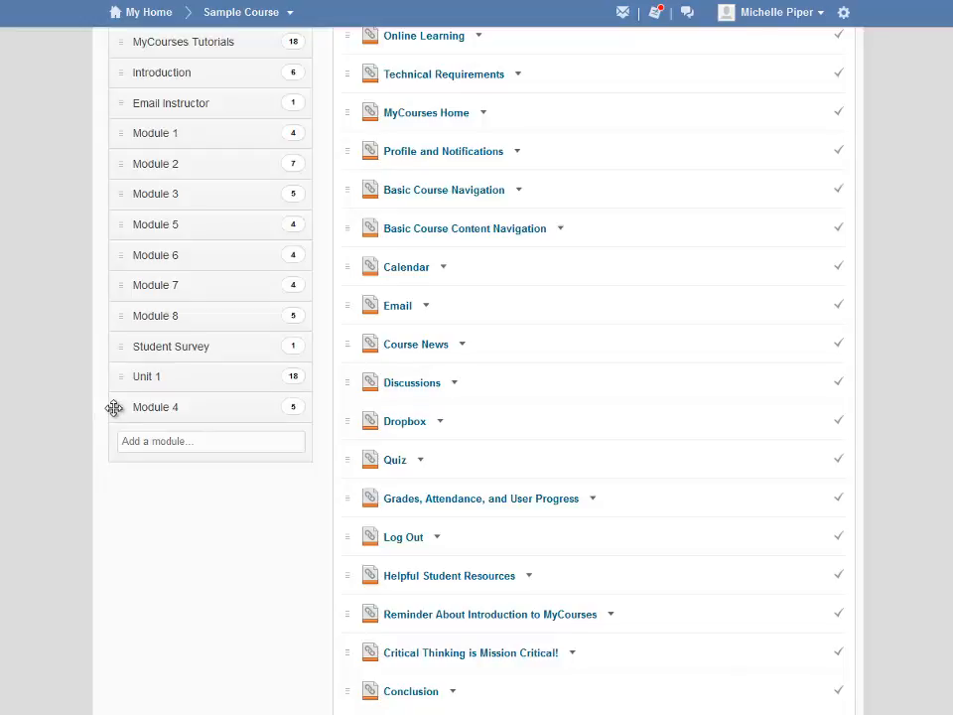
mouse_move(119, 406)
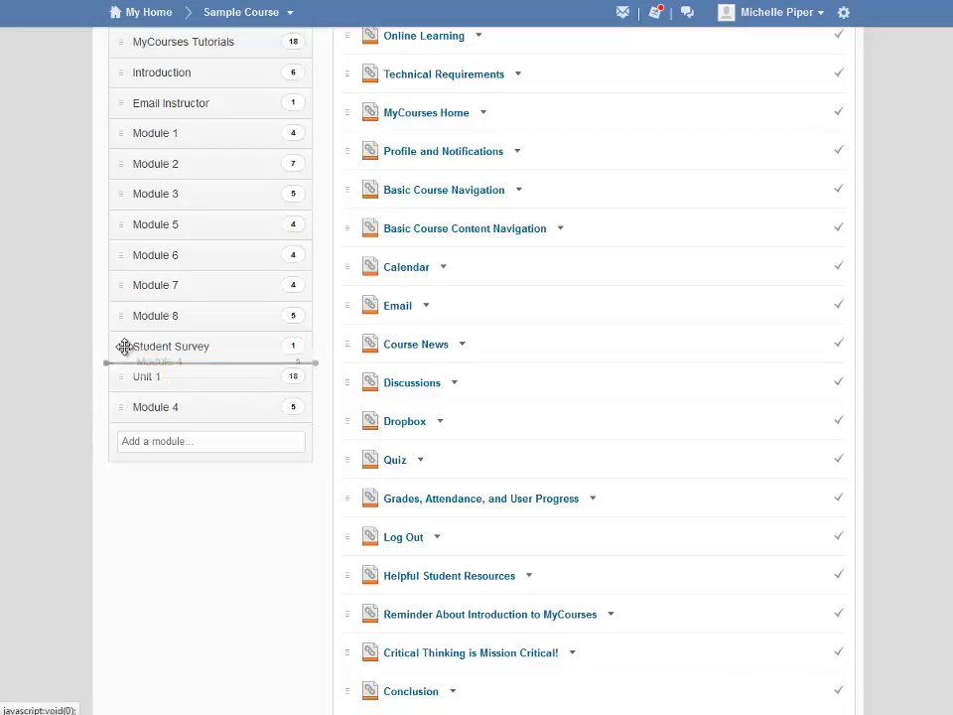
left_click_drag(127, 345, 130, 205)
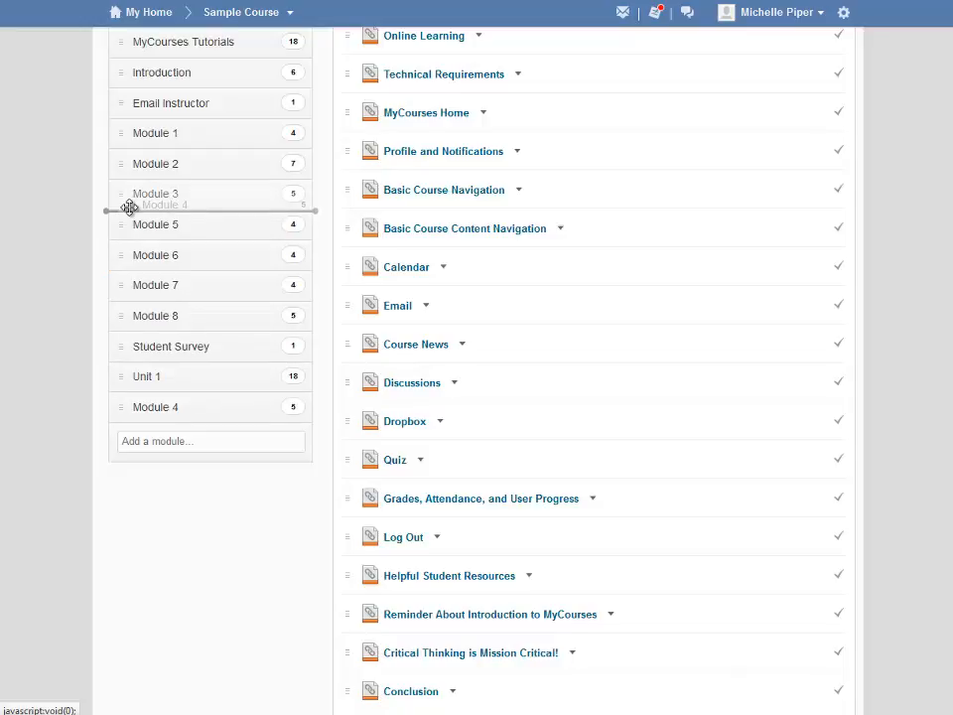